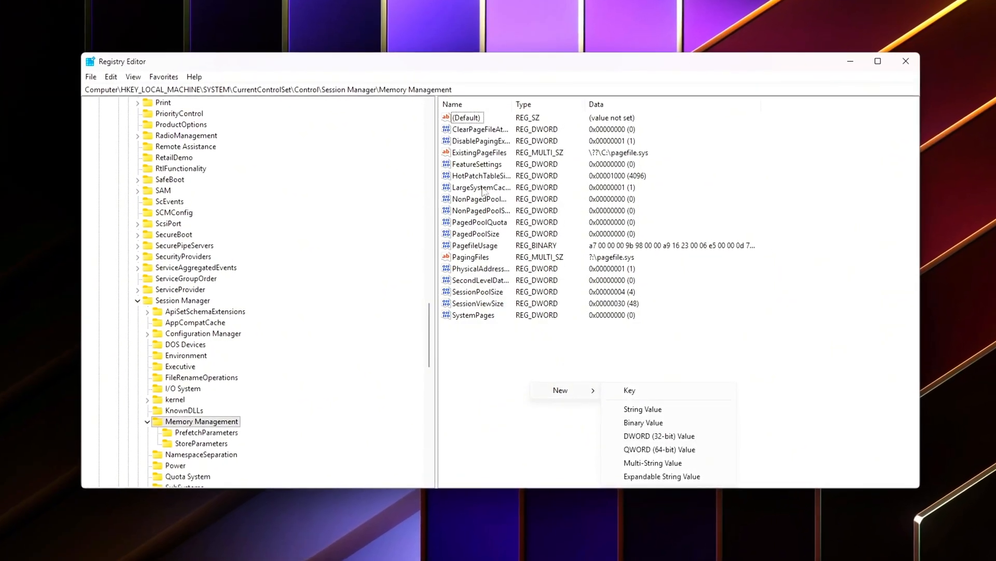
- Set DisablePagingExecutive under Memory Management to 1
double_click(475, 140)
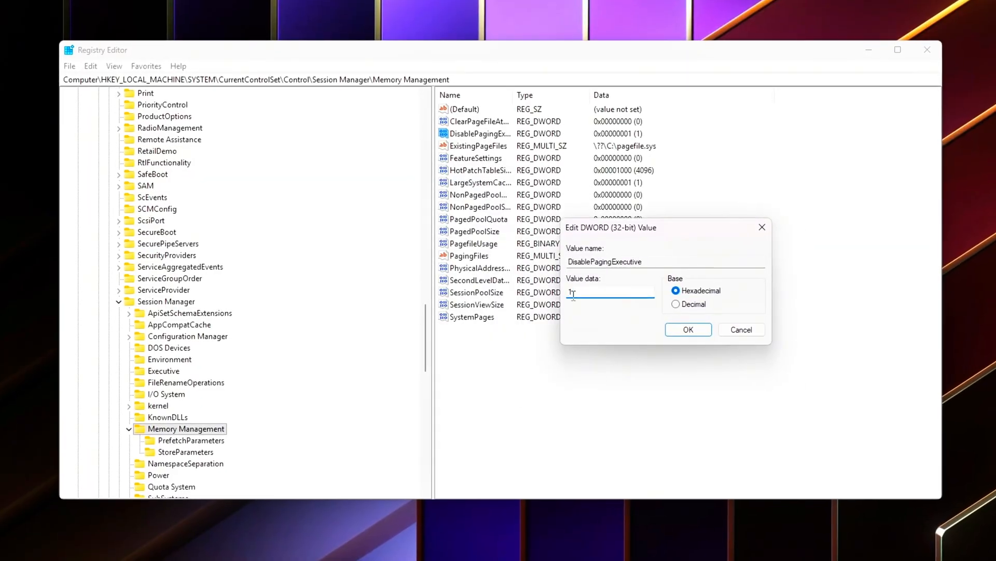
text(1)
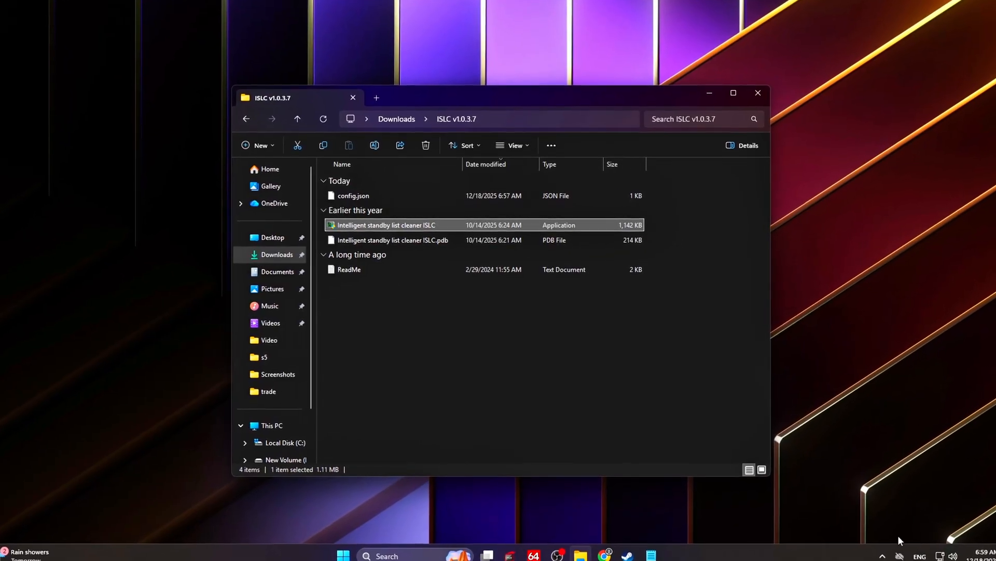
- Launch Intelligent standby list cleaner ISLC and review its settings window
double_click(384, 225)
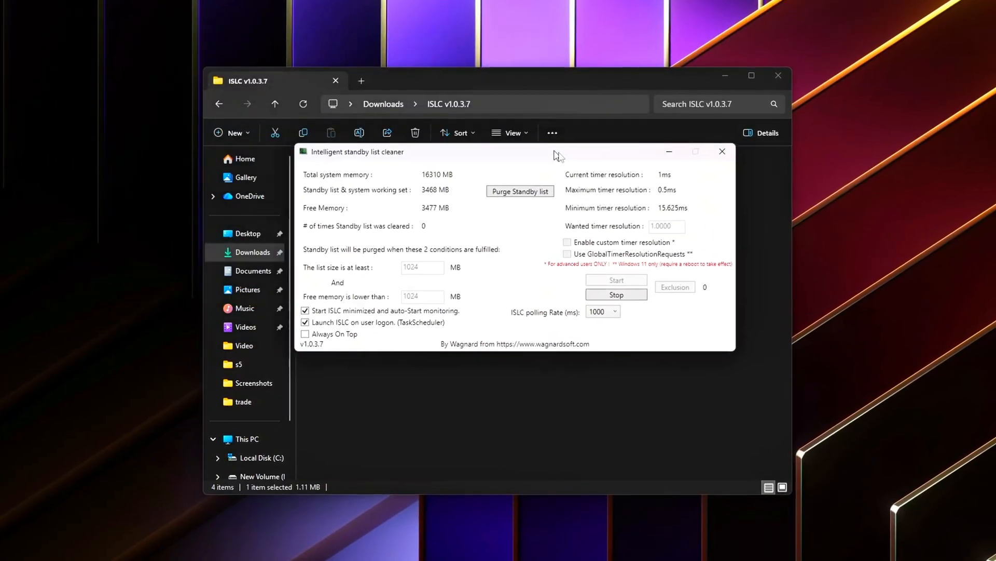
click(617, 294)
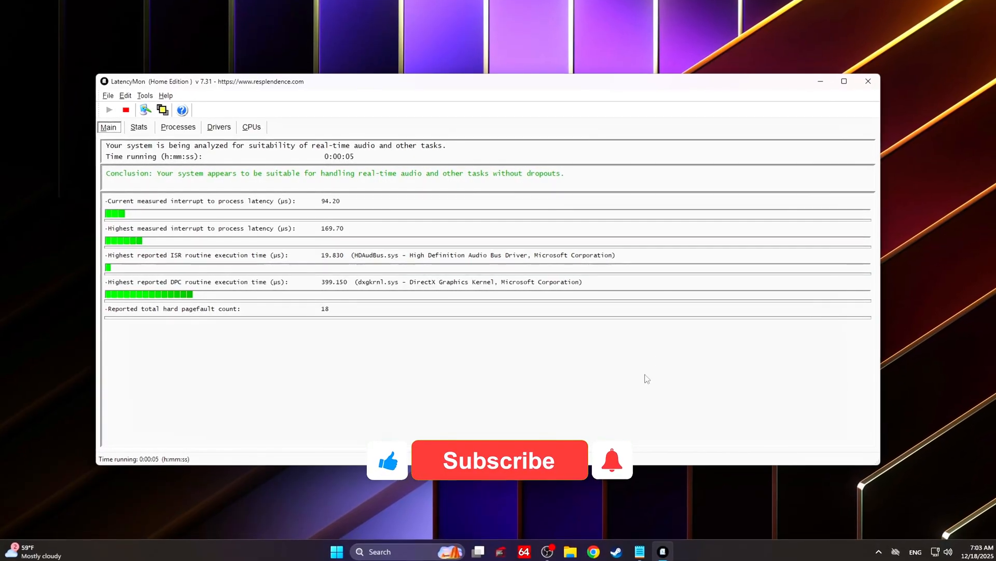
- Review LatencyMon's per-process pagefaults, then drivers sorted by highest execution time
click(500, 460)
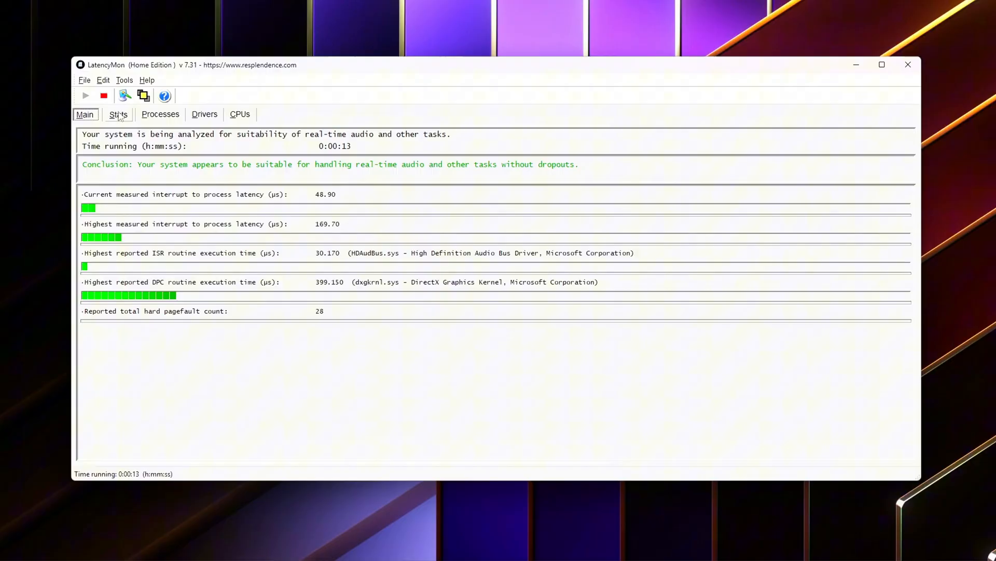
click(155, 111)
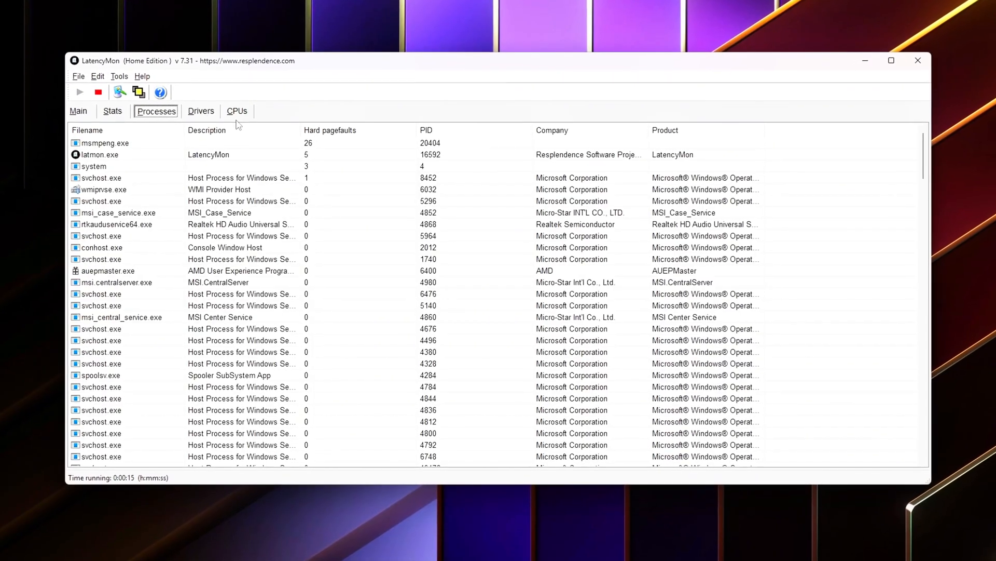
click(201, 111)
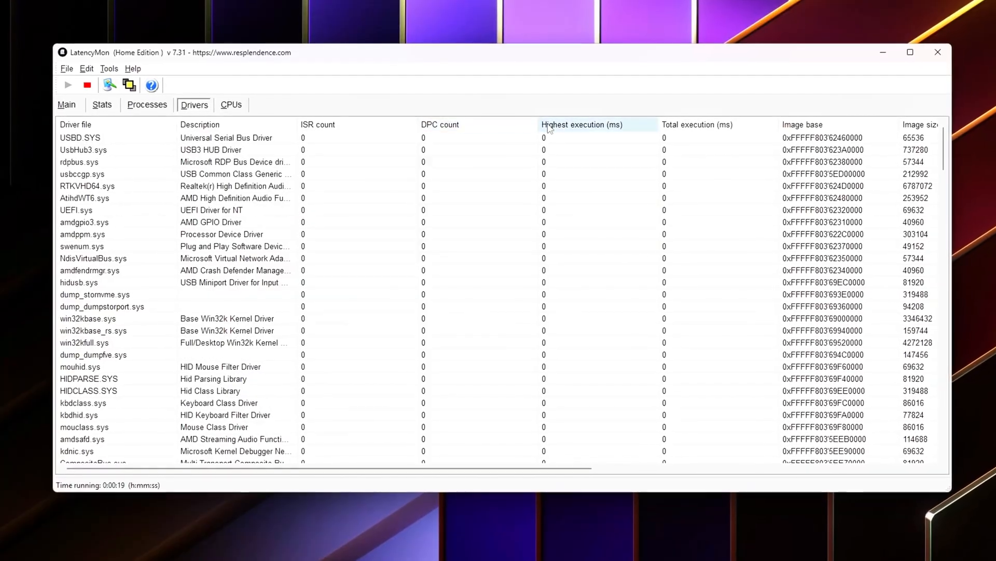
click(582, 124)
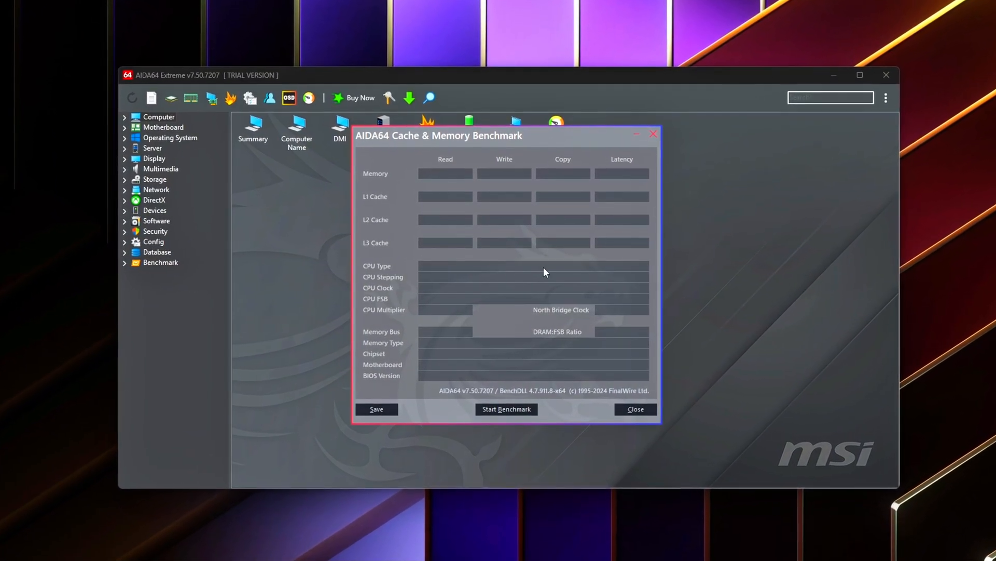
click(506, 409)
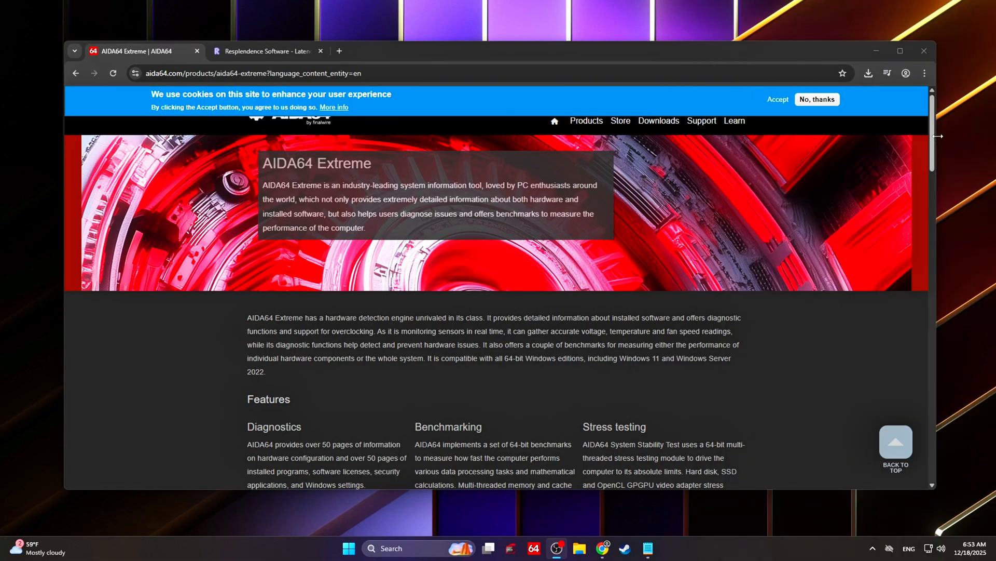
scroll(down, 3)
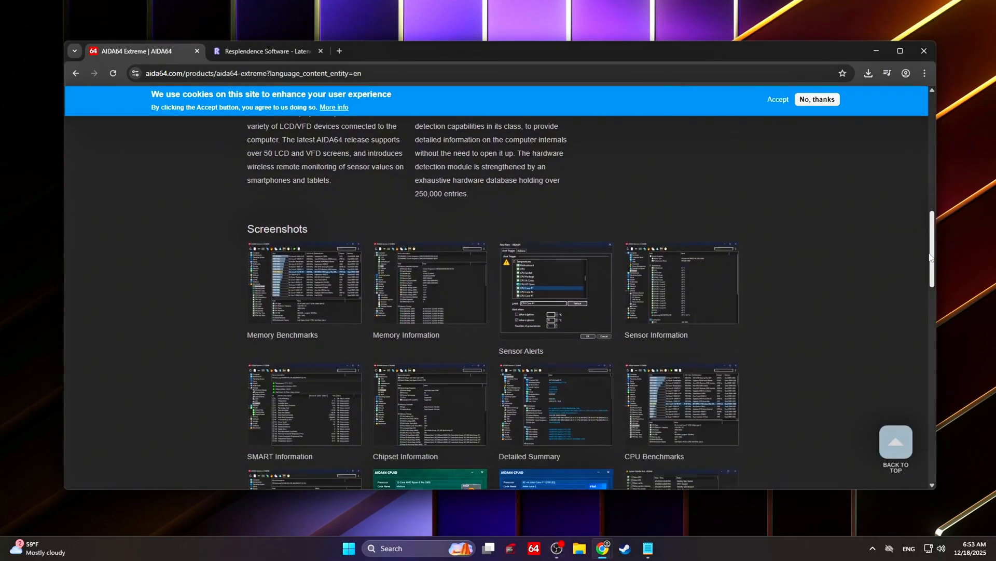
scroll(down, 3)
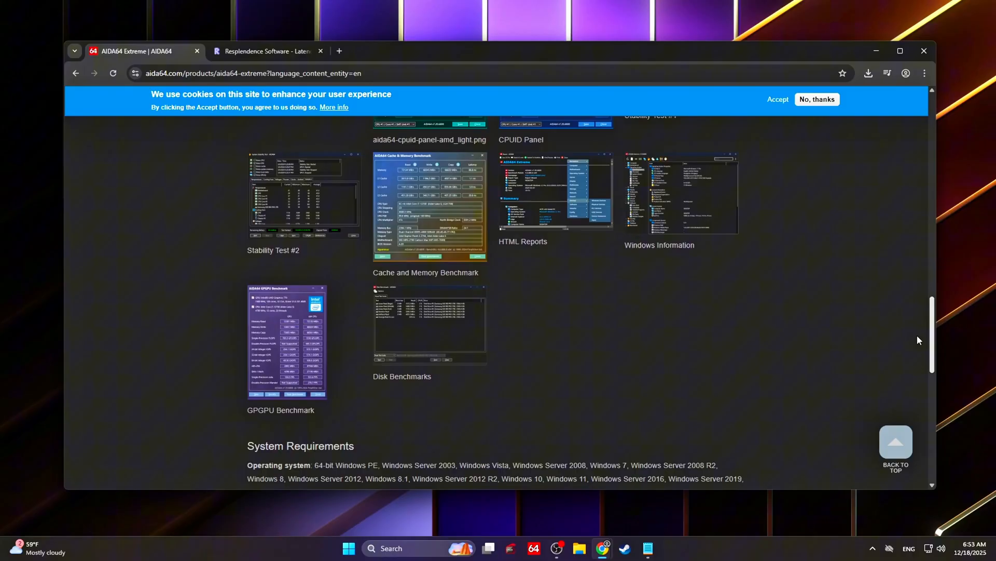
scroll(up, 3)
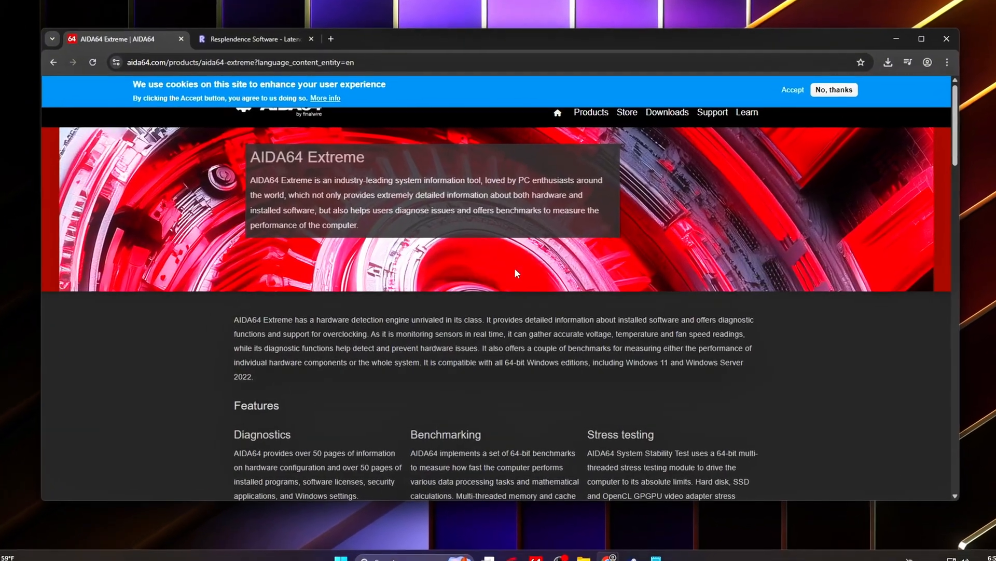
click(251, 39)
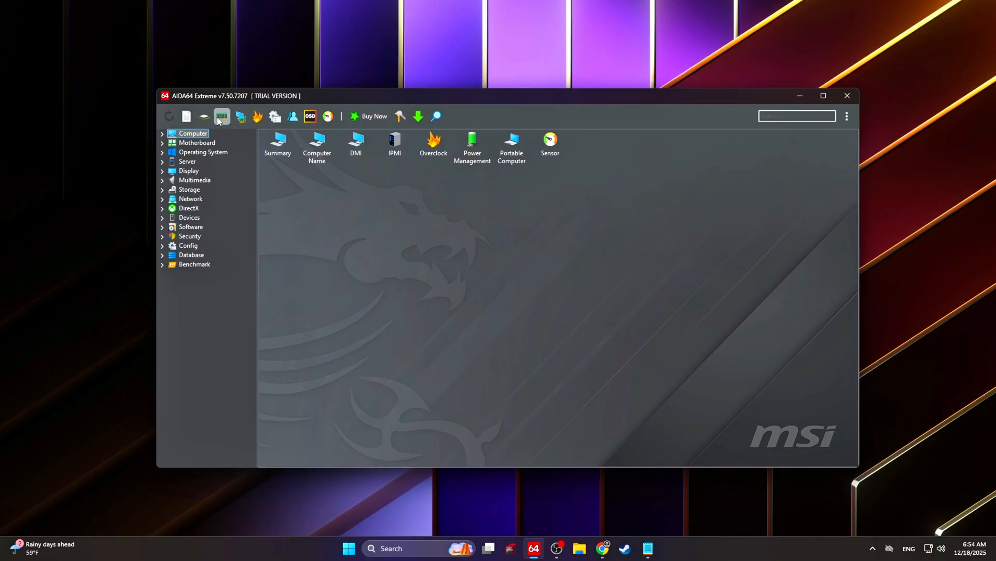
- Open AIDA64's Cache & Memory Benchmark window
click(222, 116)
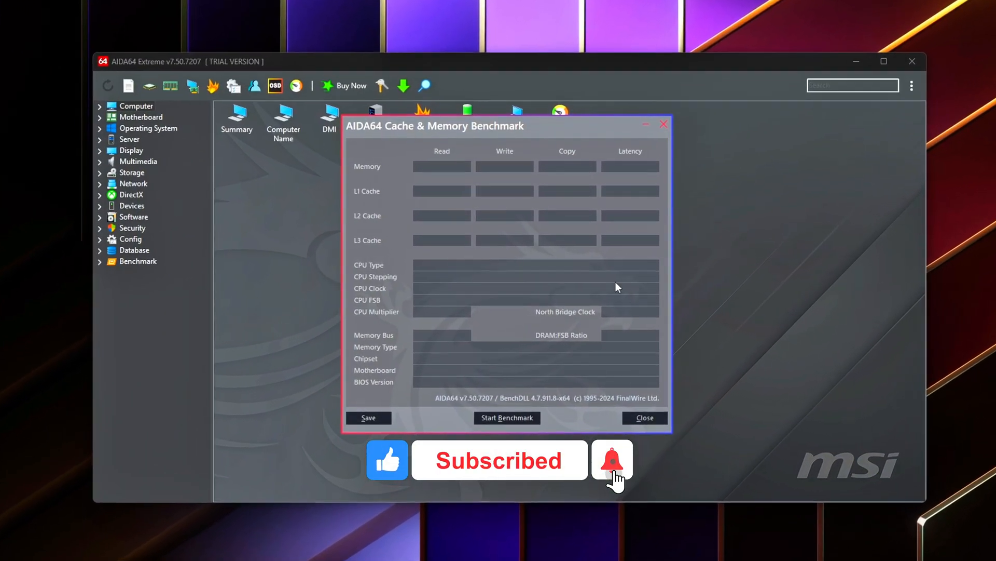
click(507, 417)
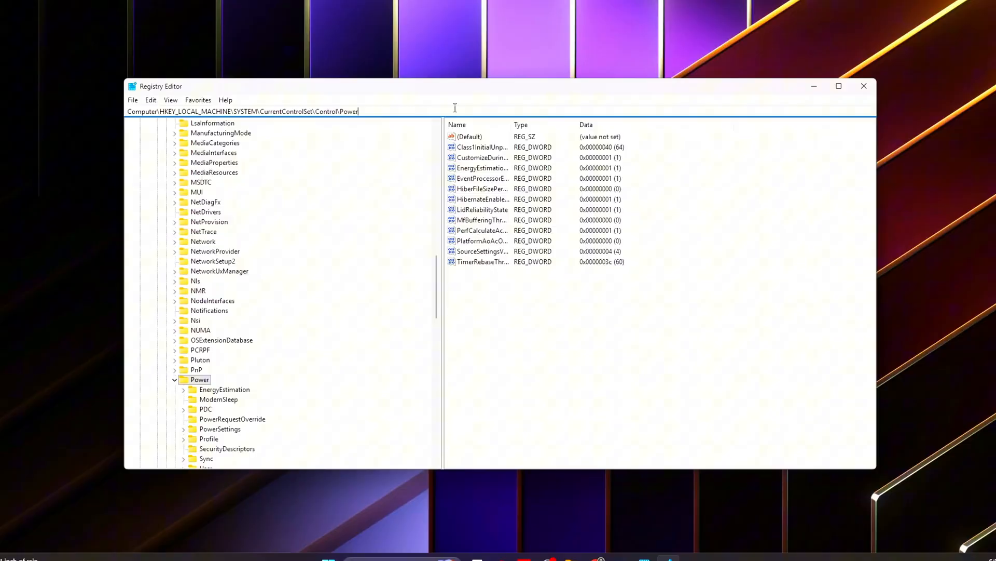
- Confirm DisablePagingExecutive as 1 and close Registry Editor
click(226, 413)
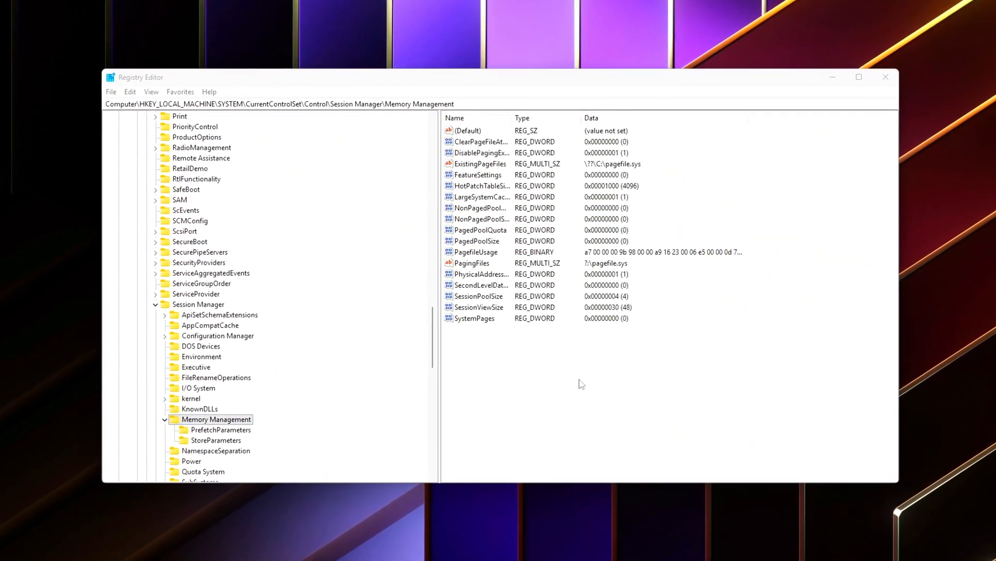
right_click(582, 384)
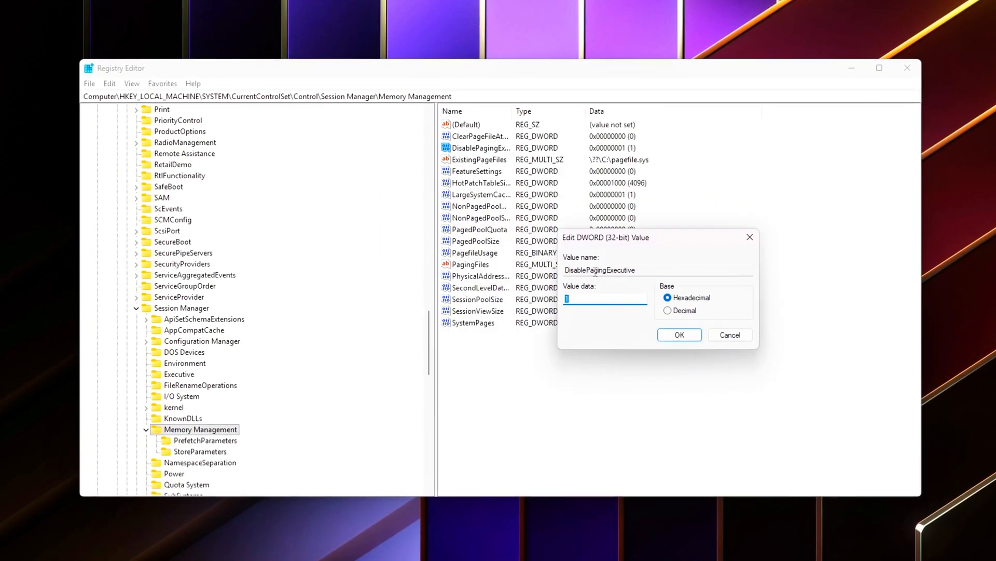
text(11111)
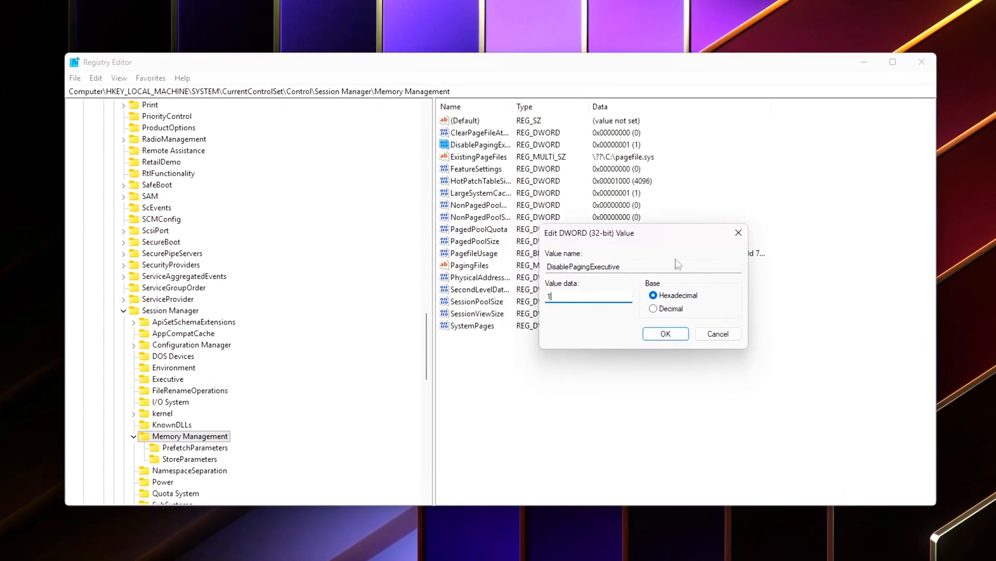
click(665, 334)
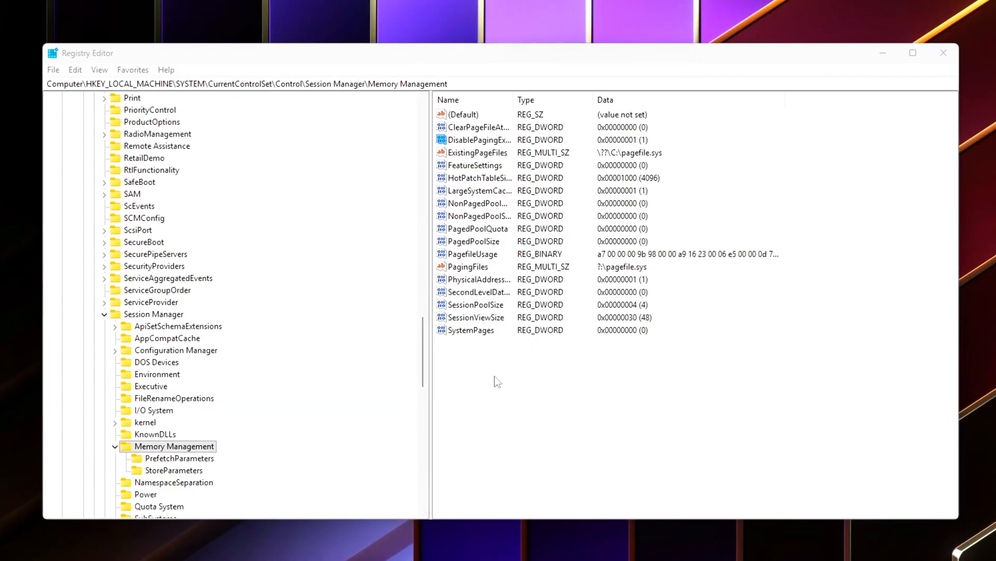
right_click(497, 381)
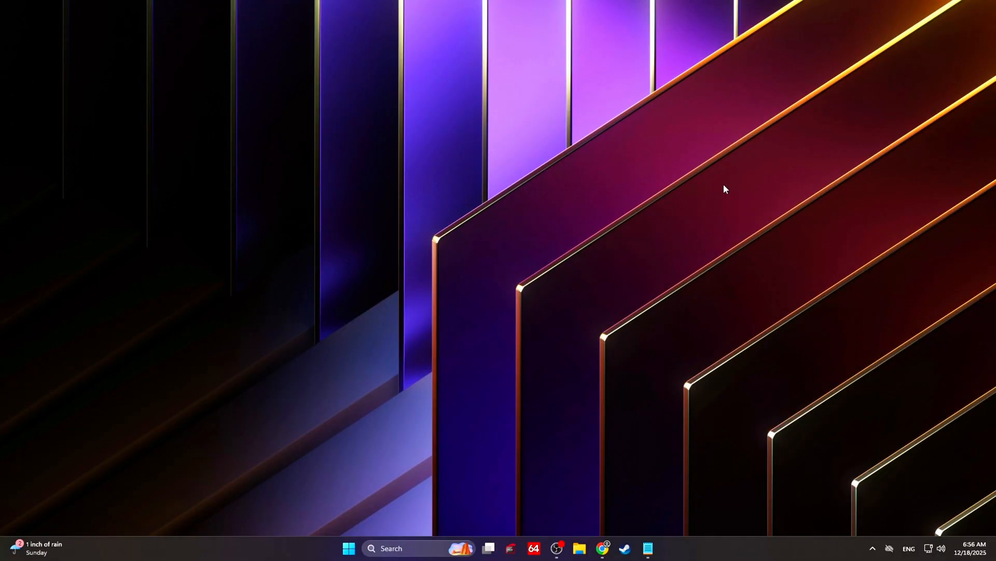
- Run regedit and go to Session Manager\Memory Management
key(Win+r)
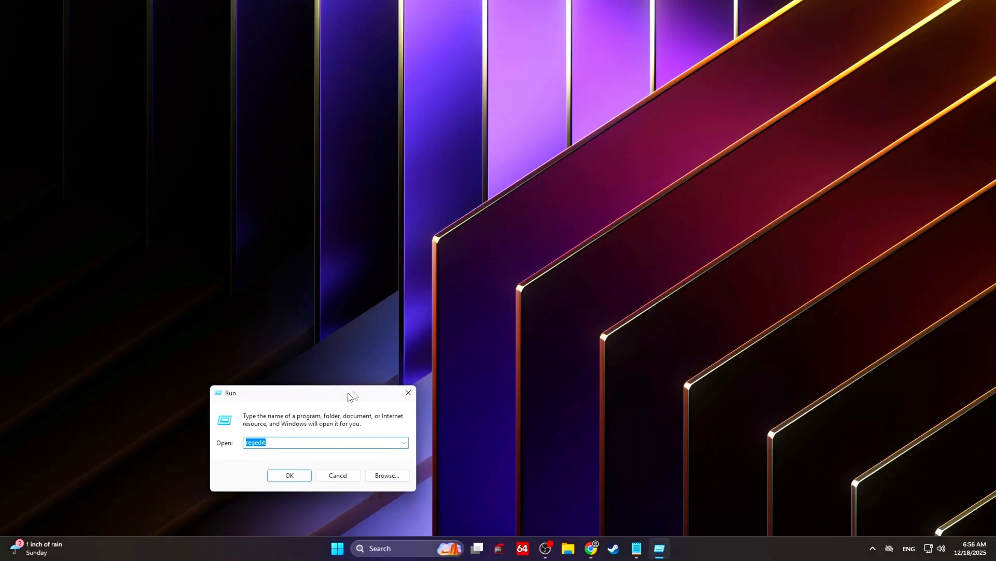
click(290, 475)
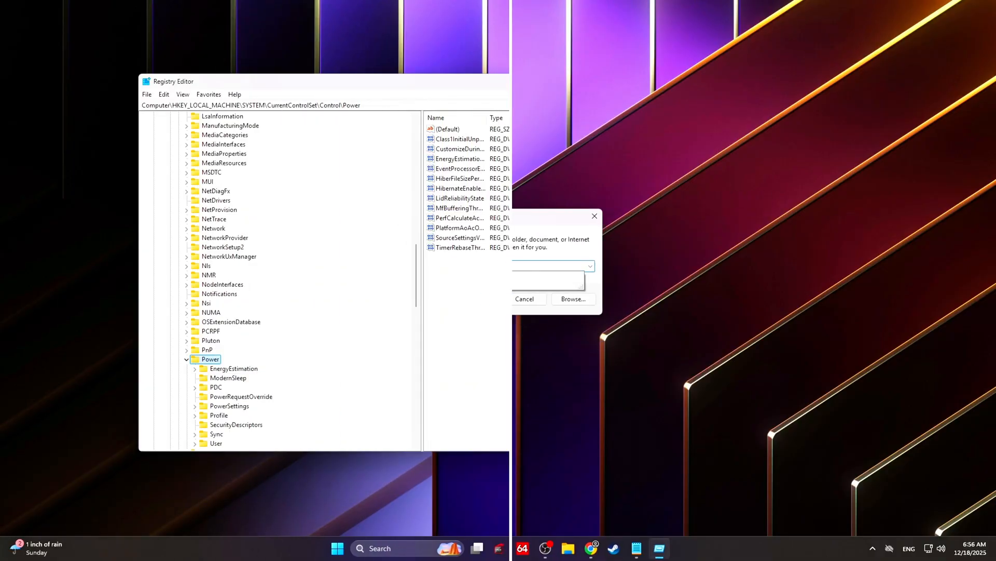
click(525, 299)
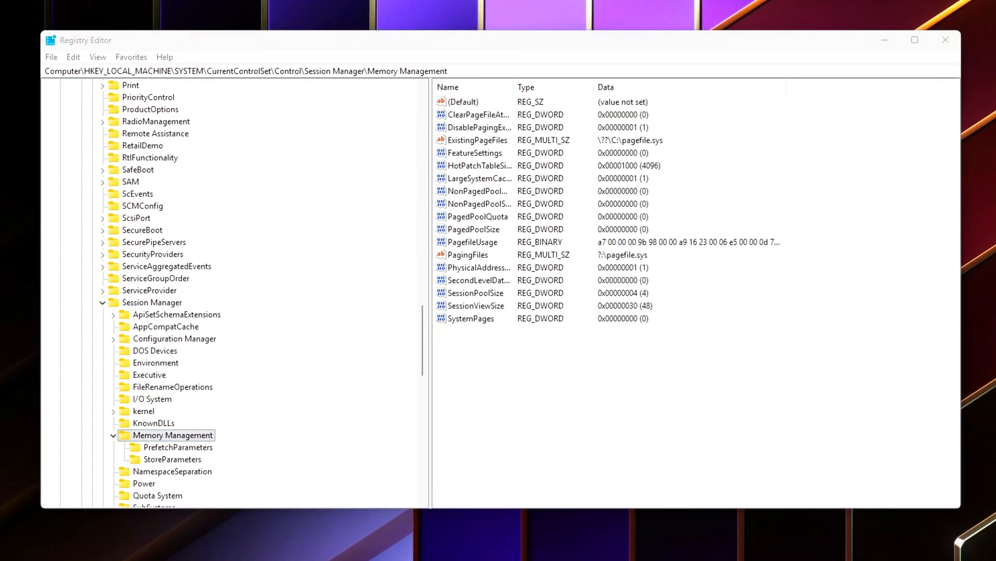
- Reopen DisablePagingExecutive and confirm it stays at 1
right_click(572, 386)
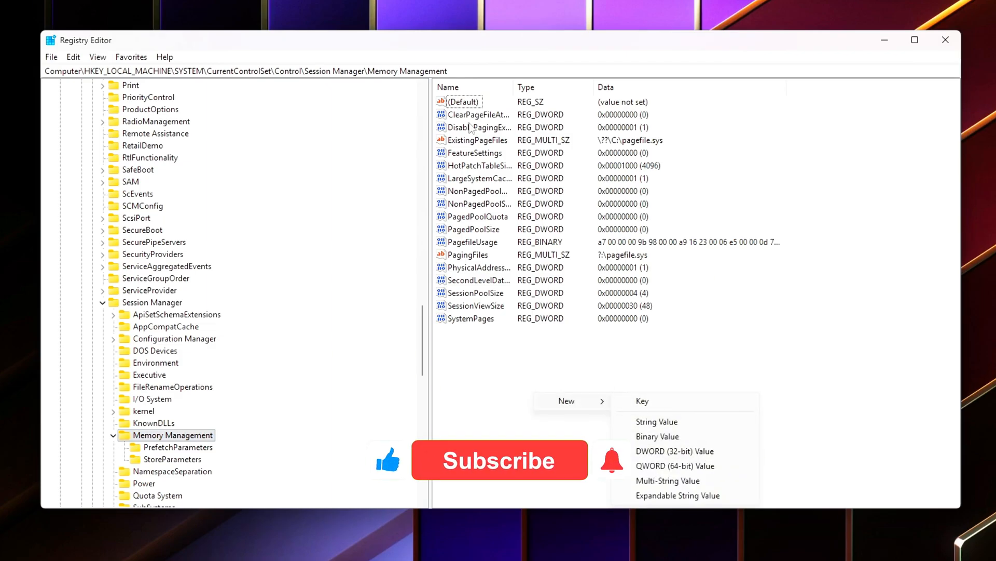
double_click(476, 128)
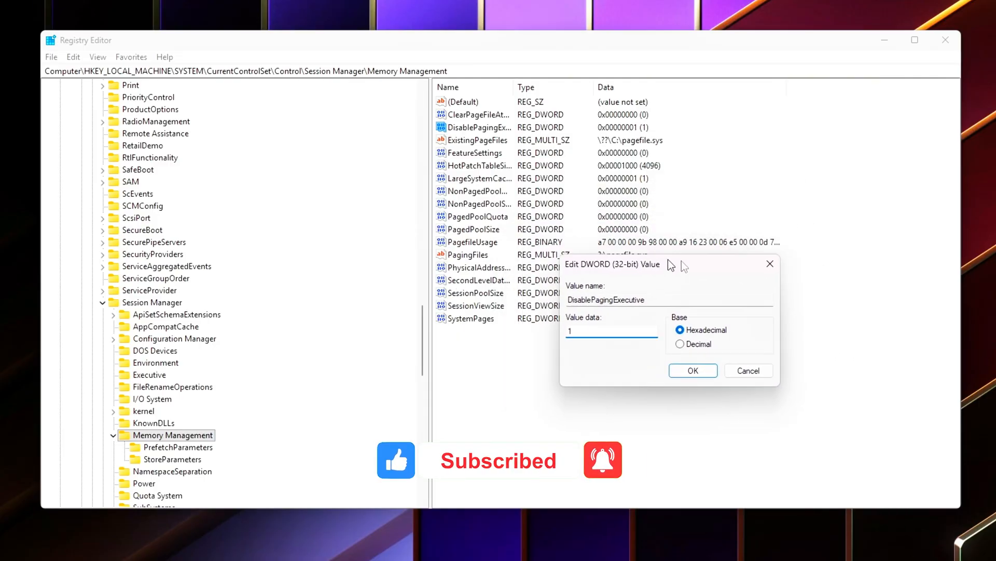
click(693, 371)
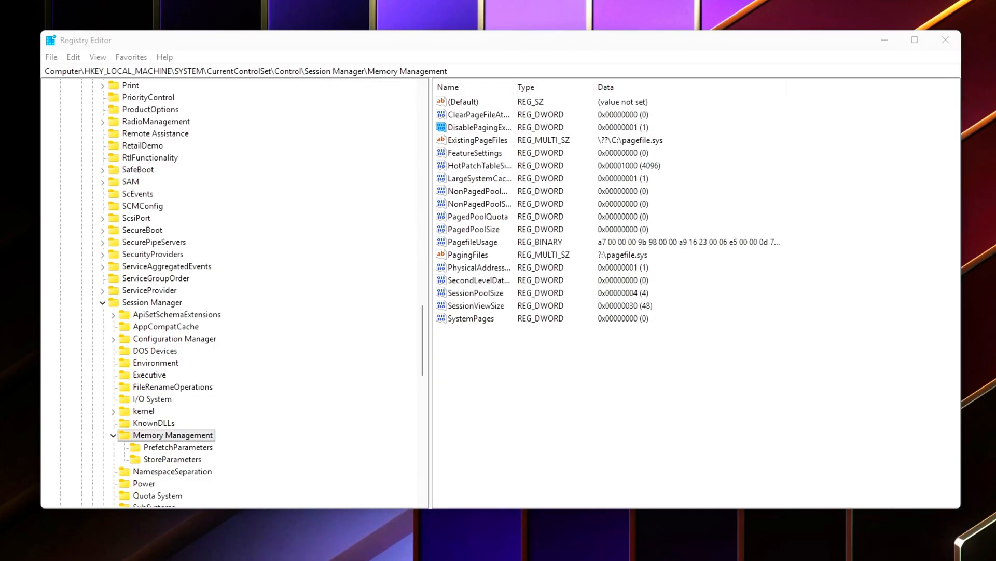
mouse_move(541, 371)
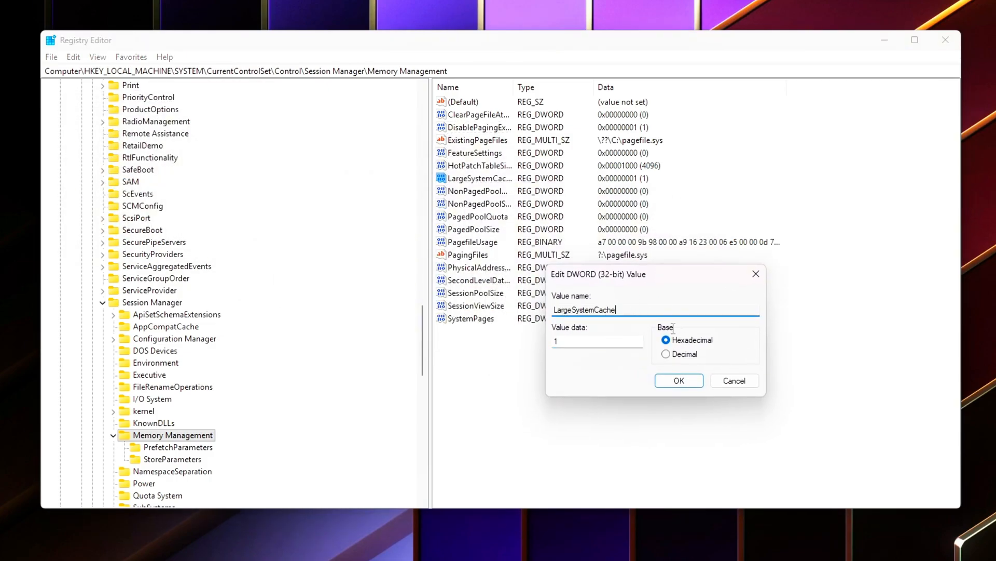
- Set LargeSystemCache under Memory Management to 1
text(1111)
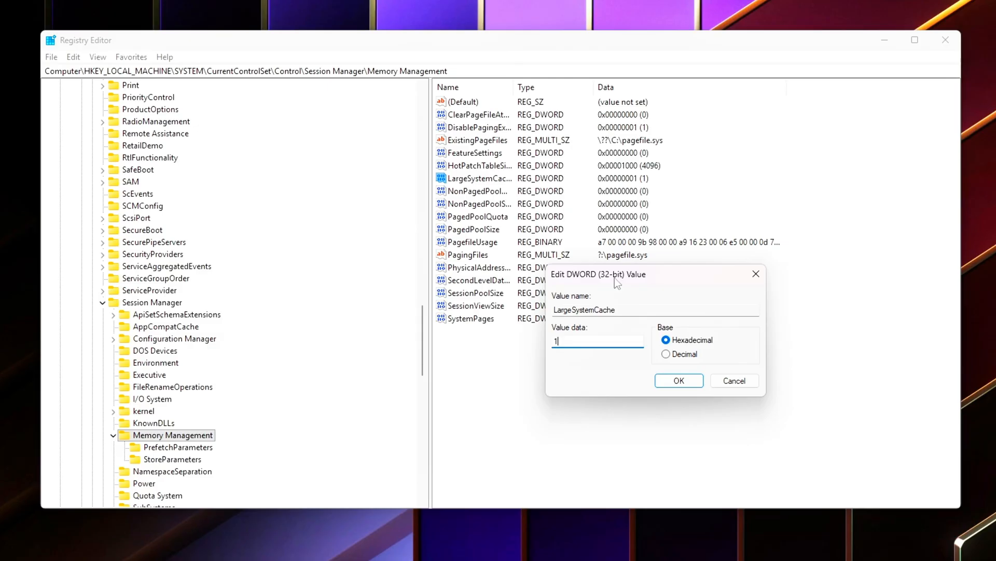
click(679, 380)
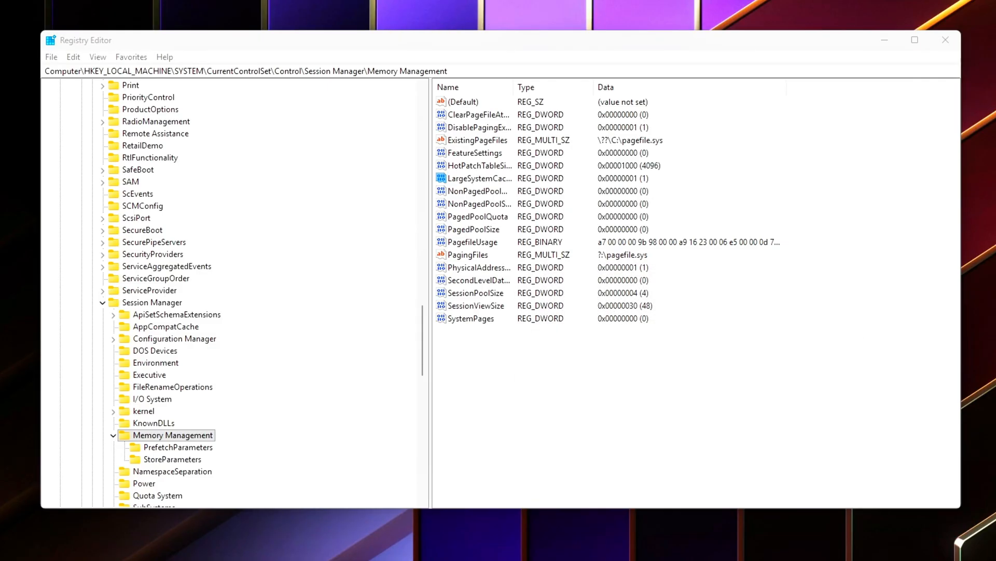
click(478, 178)
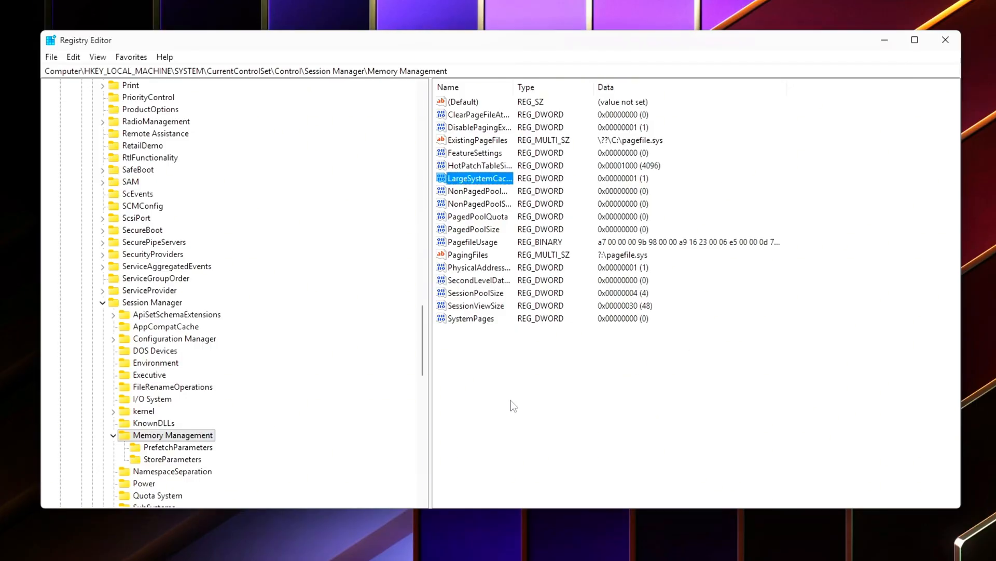
- Set SecondLevelDataCache under Memory Management to 512
right_click(513, 406)
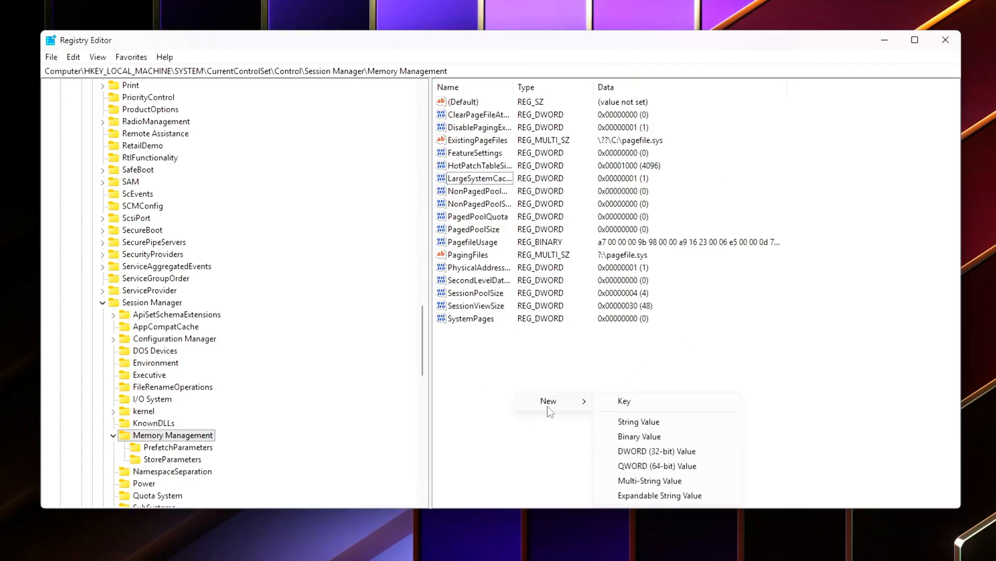
mouse_move(685, 453)
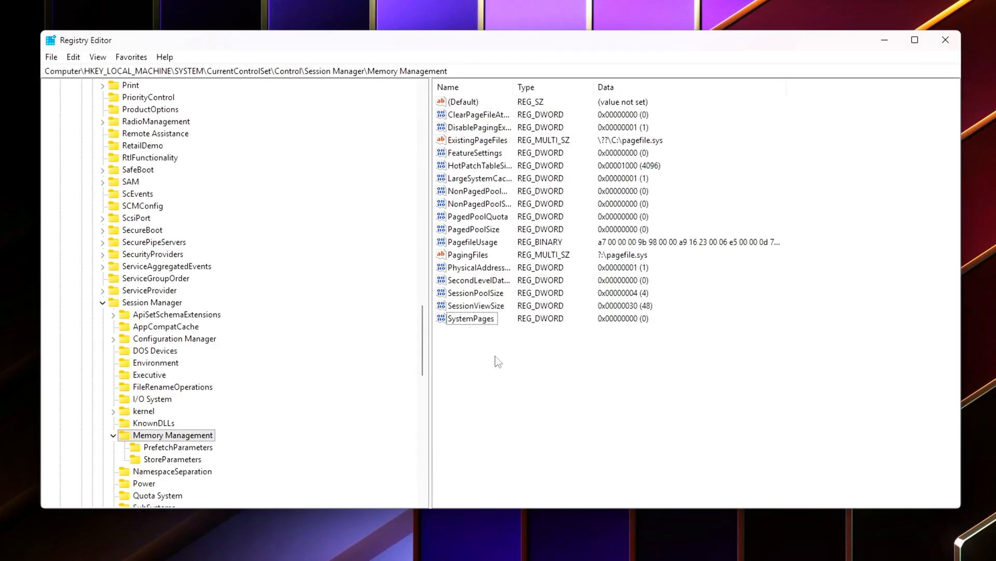
double_click(479, 280)
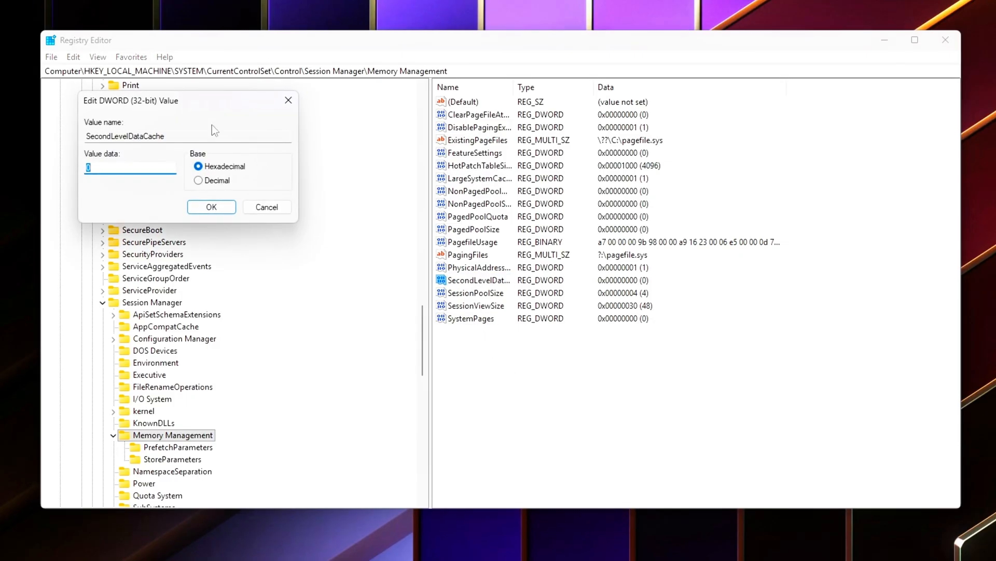
drag(212, 100, 680, 267)
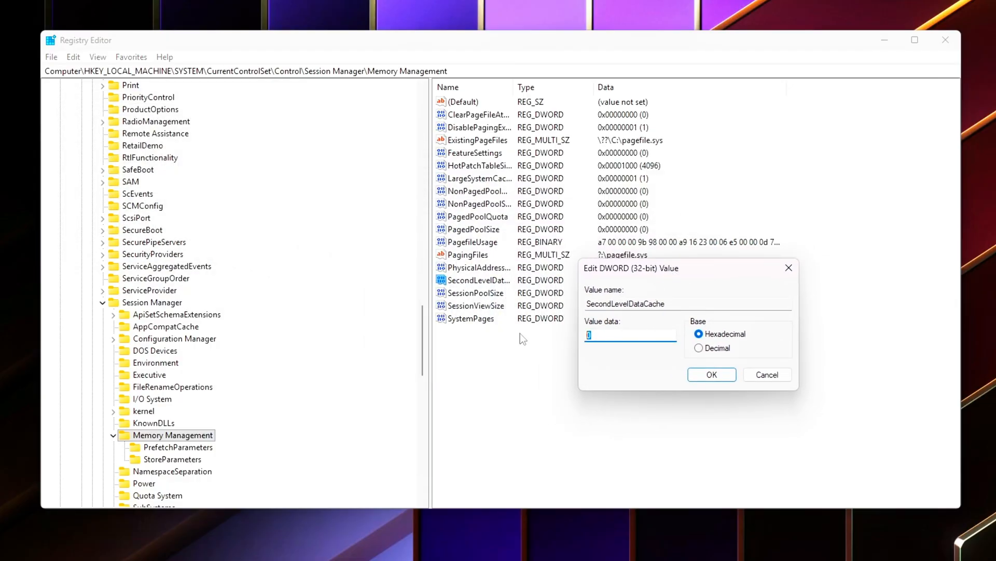
text(512)
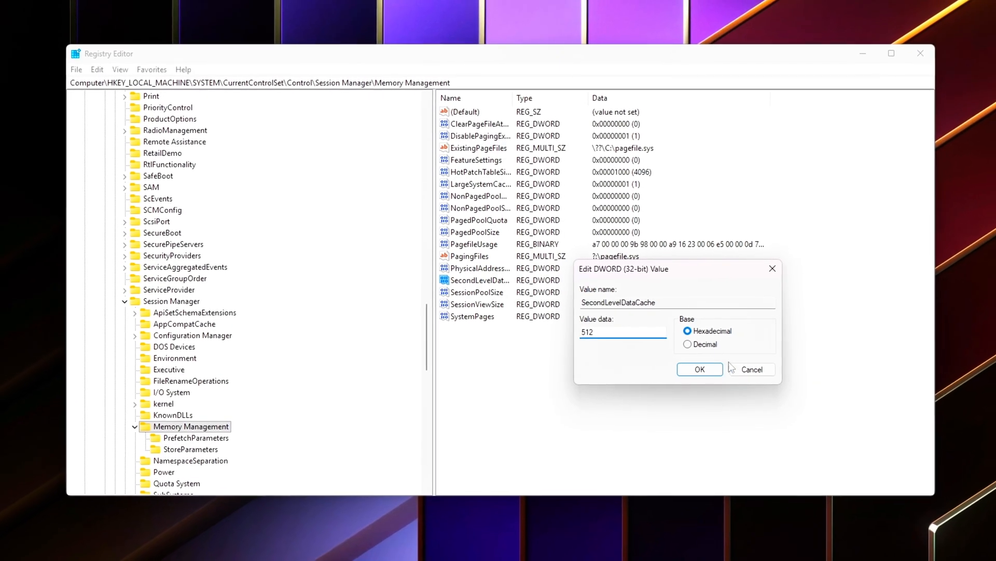
click(699, 369)
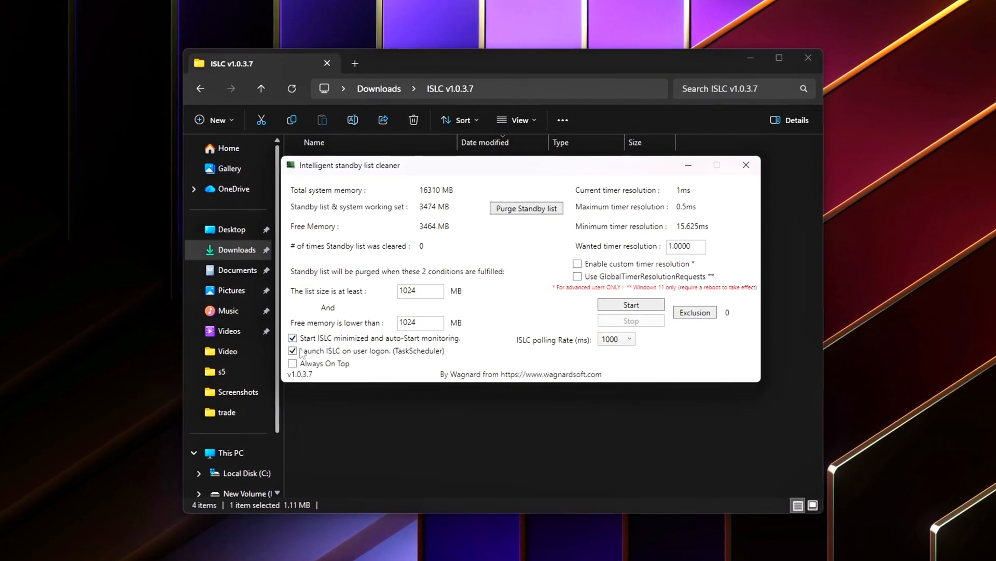
- Start ISLC standby-list monitoring and close its window
click(631, 305)
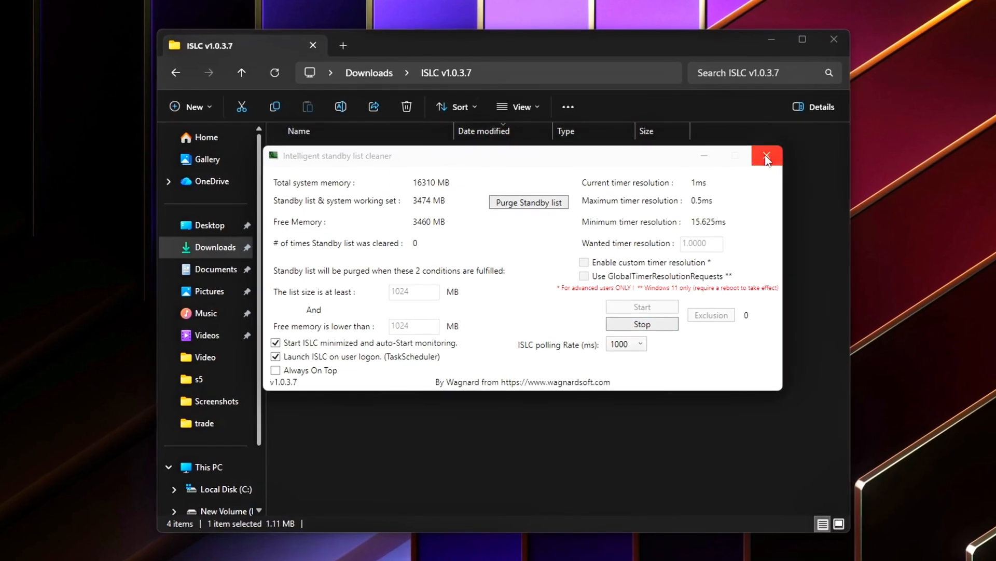
click(766, 156)
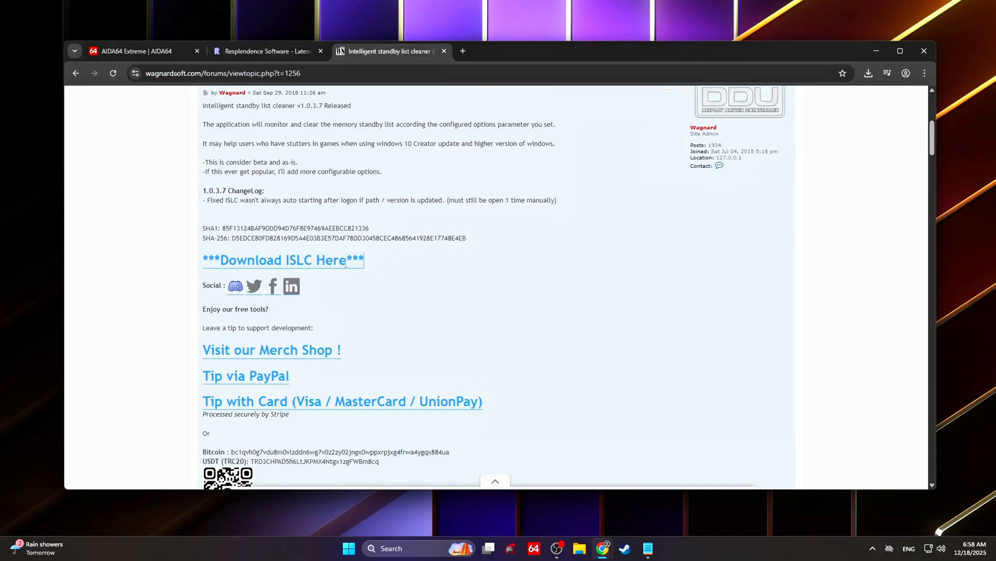
- Download ISLC v1.0.3.7 and open the finished exe from Chrome's downloads list
click(282, 259)
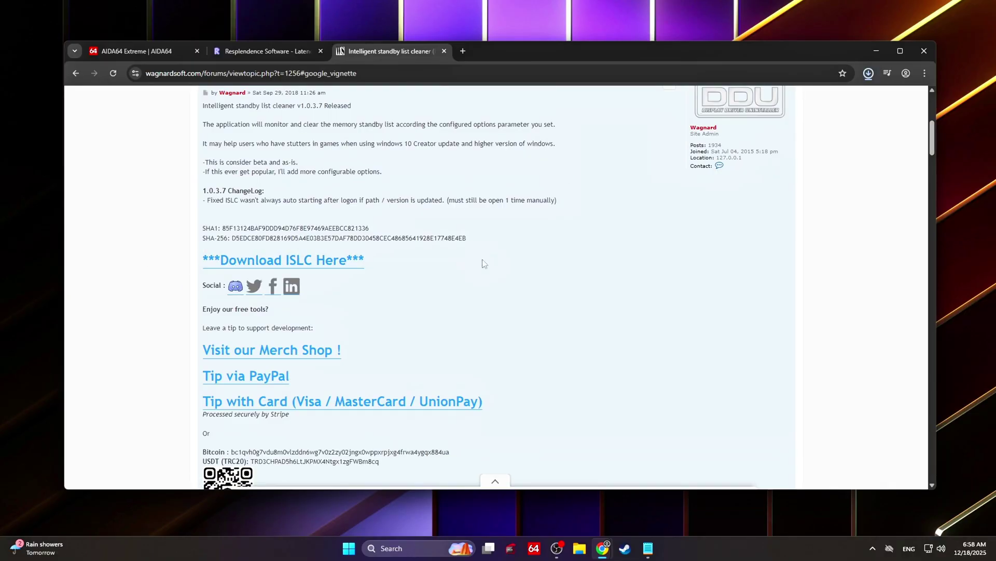
click(868, 73)
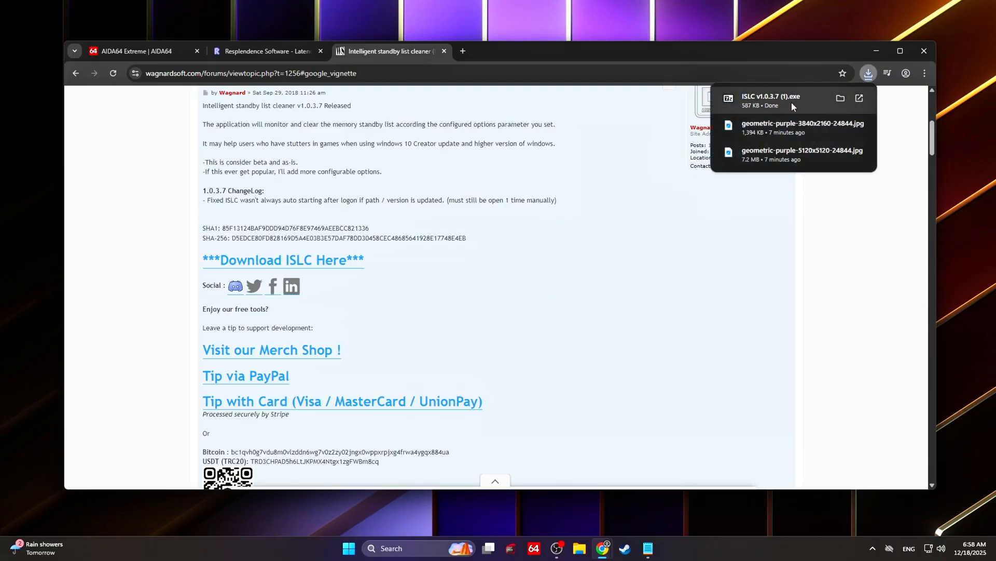
click(840, 98)
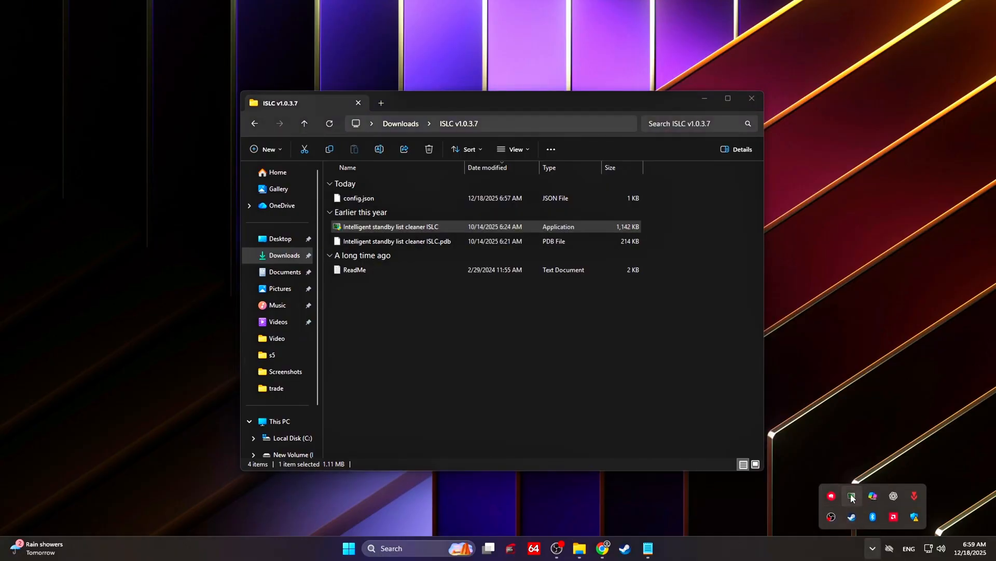
- Reopen and close ISLC, close its folder, and launch Windows PowerShell as administrator
double_click(390, 226)
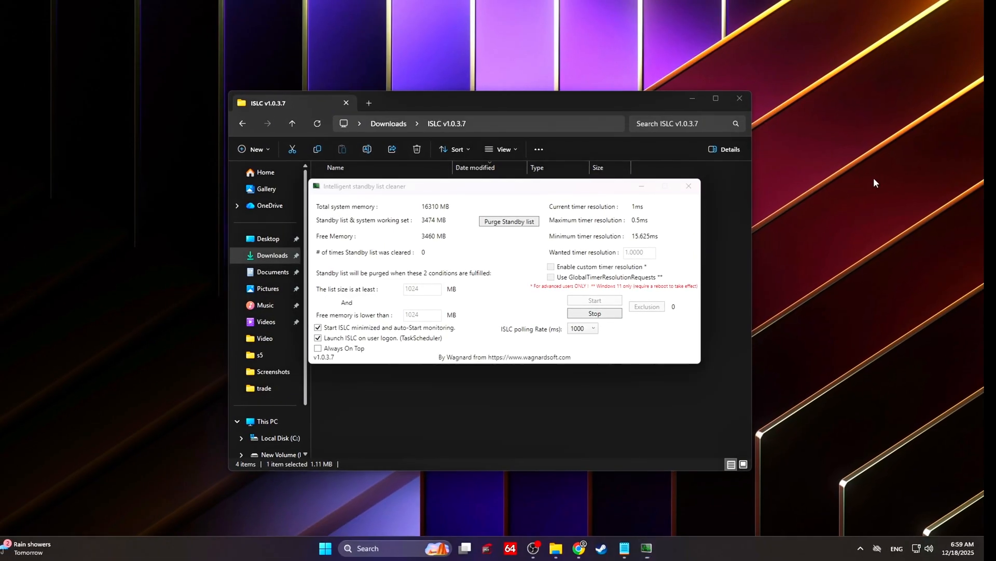
click(690, 186)
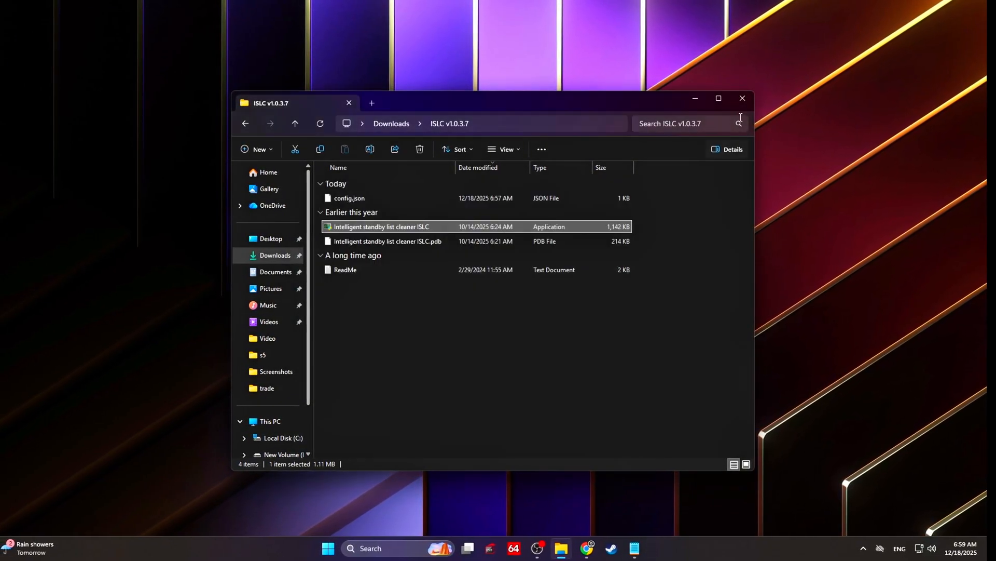
click(742, 98)
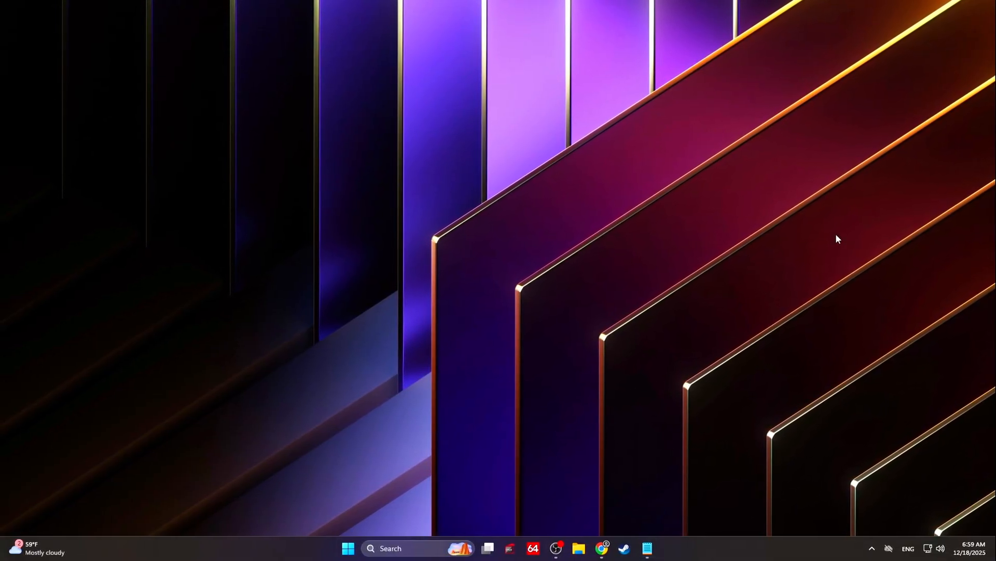
text(po)
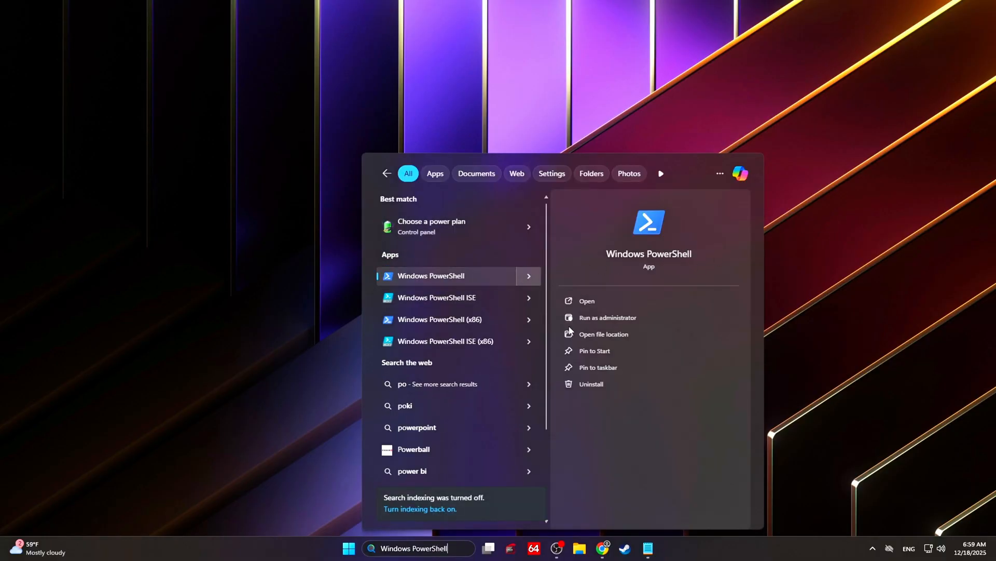
click(608, 317)
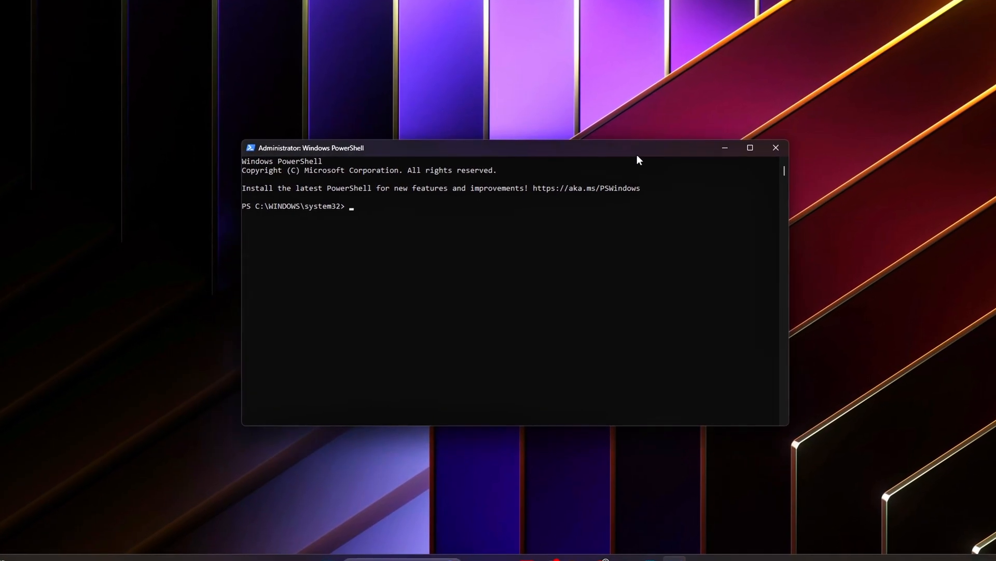
- Check Get-MMAgent, toggle memory compression off and back on, and confirm all features True
text(Get-MMAgent)
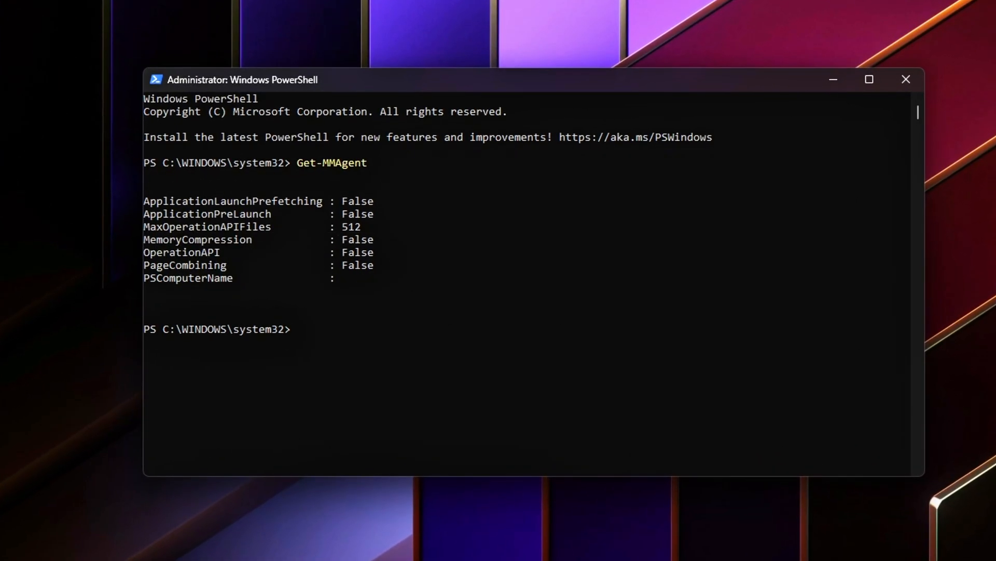
mouse_move(584, 287)
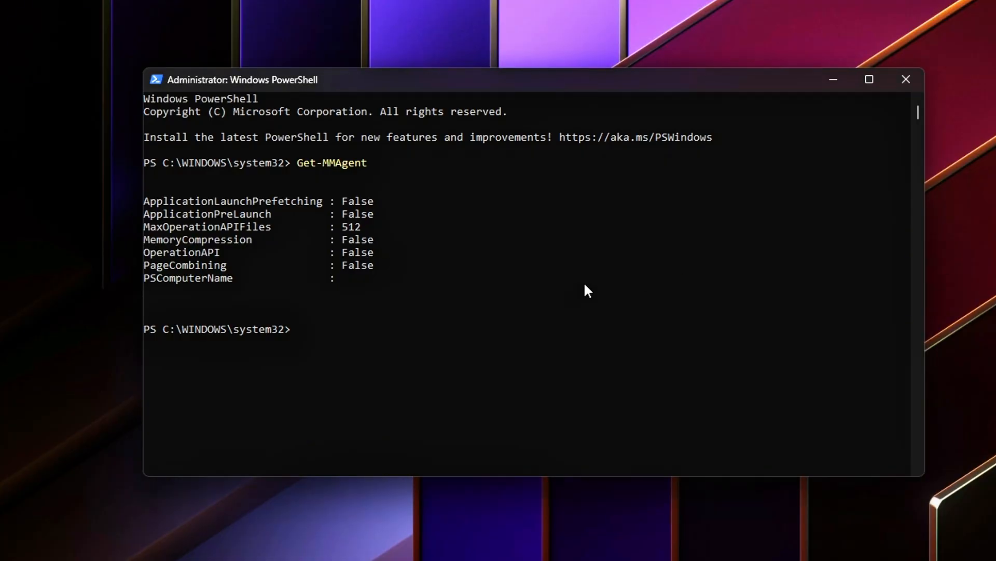
text(Disable-MMAgent -MemoryCompression)
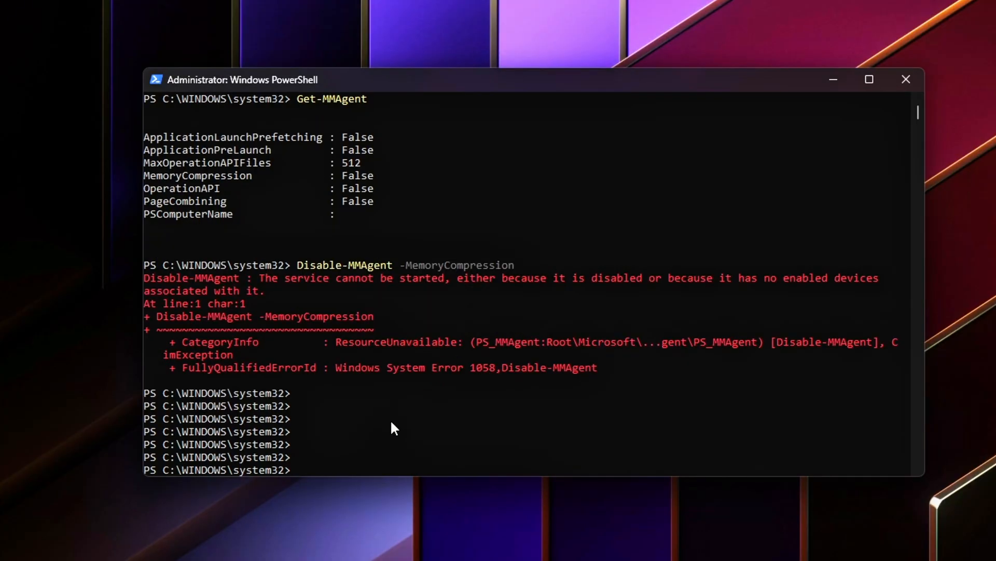
text(Enable-MMAgent -MemoryCompression)
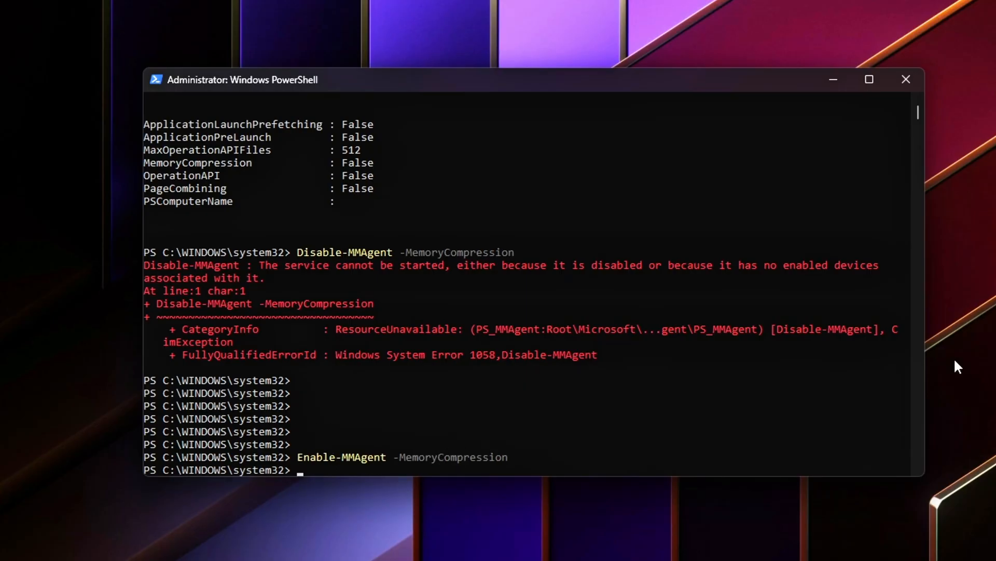
text(Get-MMAgent)
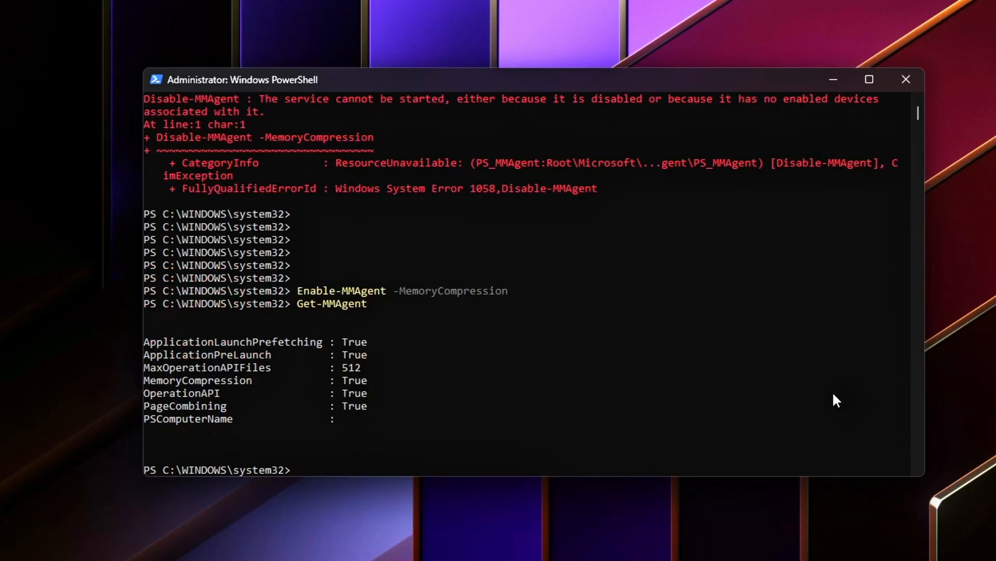
click(454, 341)
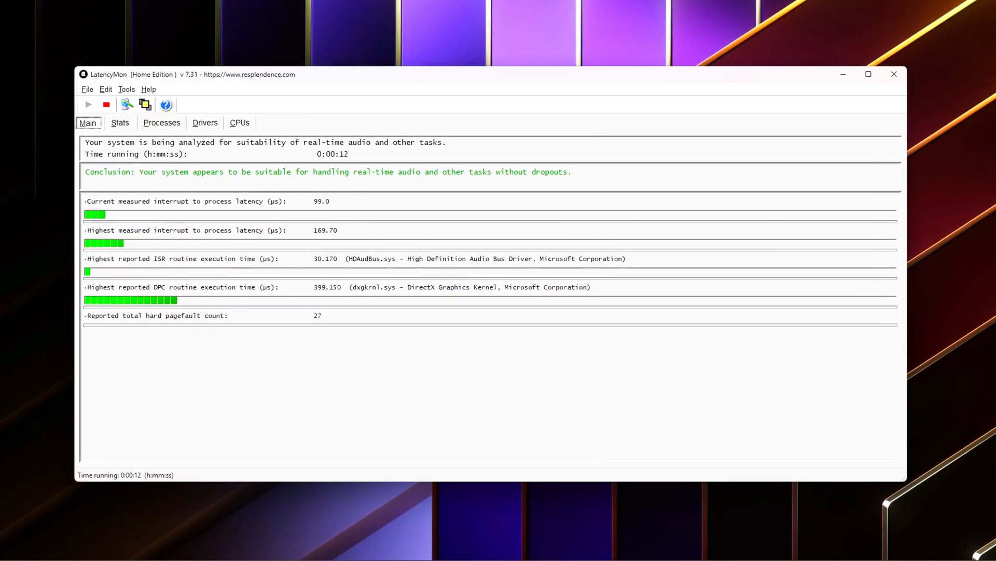
- Review LatencyMon's Stats, Processes and Drivers results during the new analysis
click(119, 122)
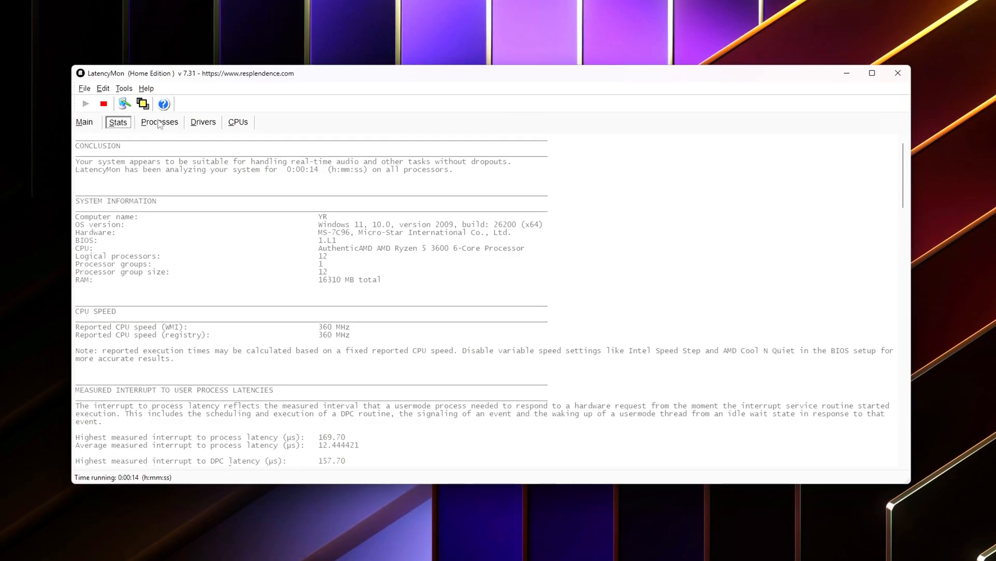
click(159, 122)
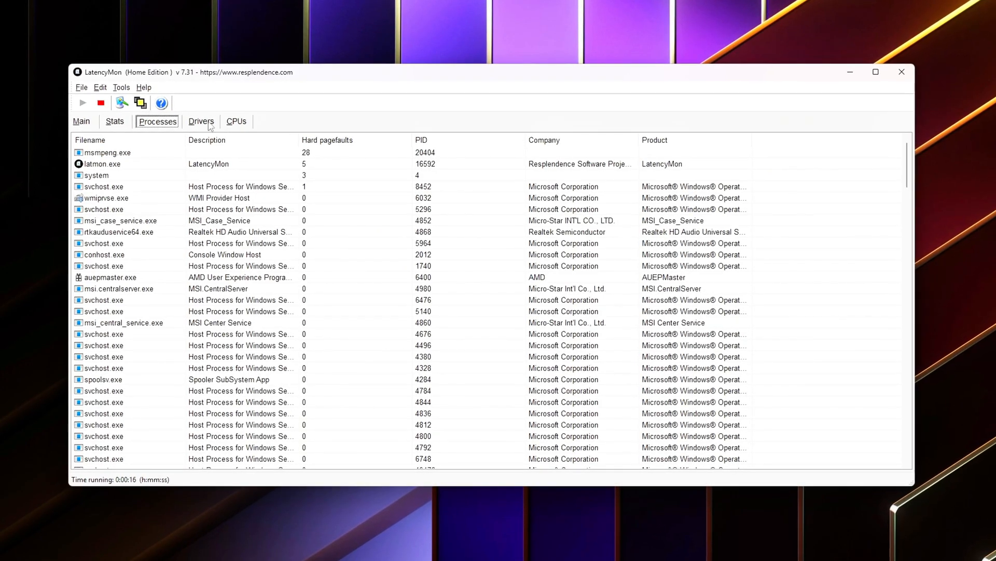
click(200, 121)
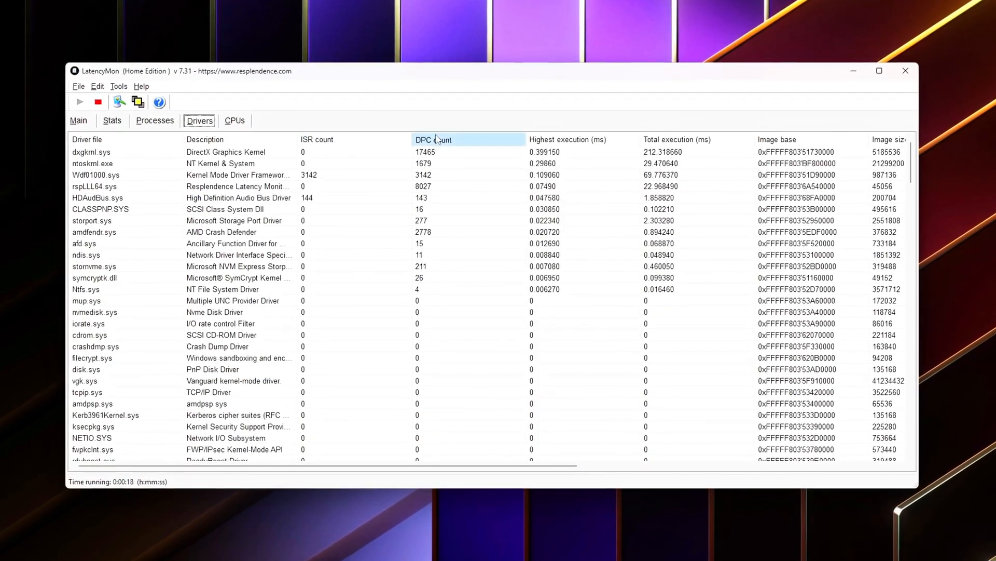
click(567, 139)
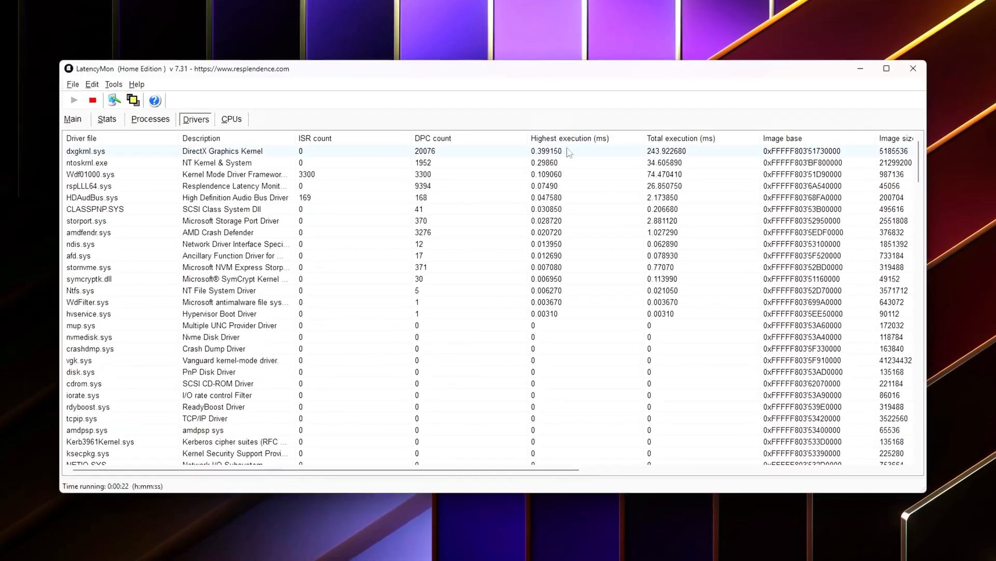
- Inspect the storport.sys and HDAudBus.sys drivers, then open DisablePagingExecutive in Registry Editor
right_click(85, 151)
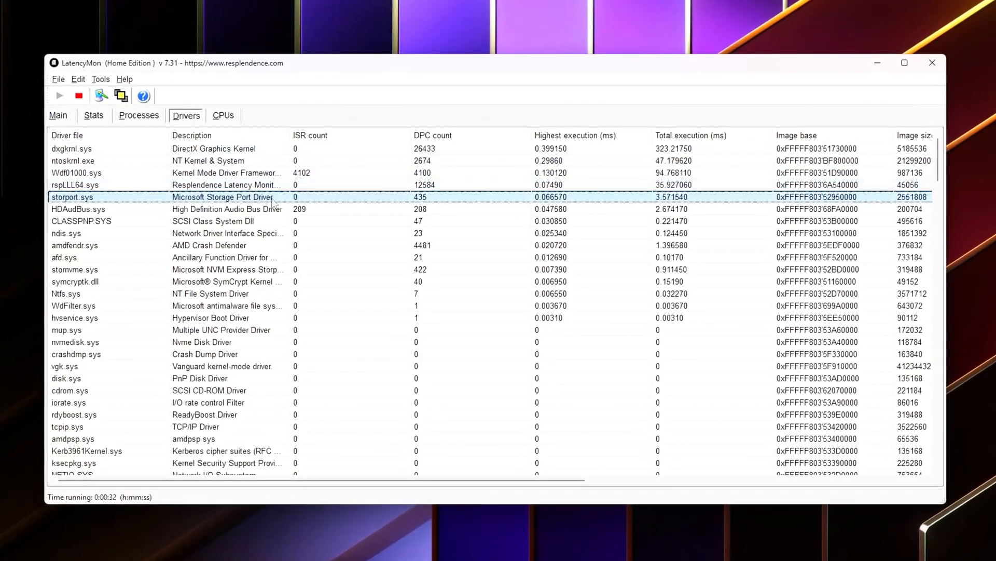
click(217, 208)
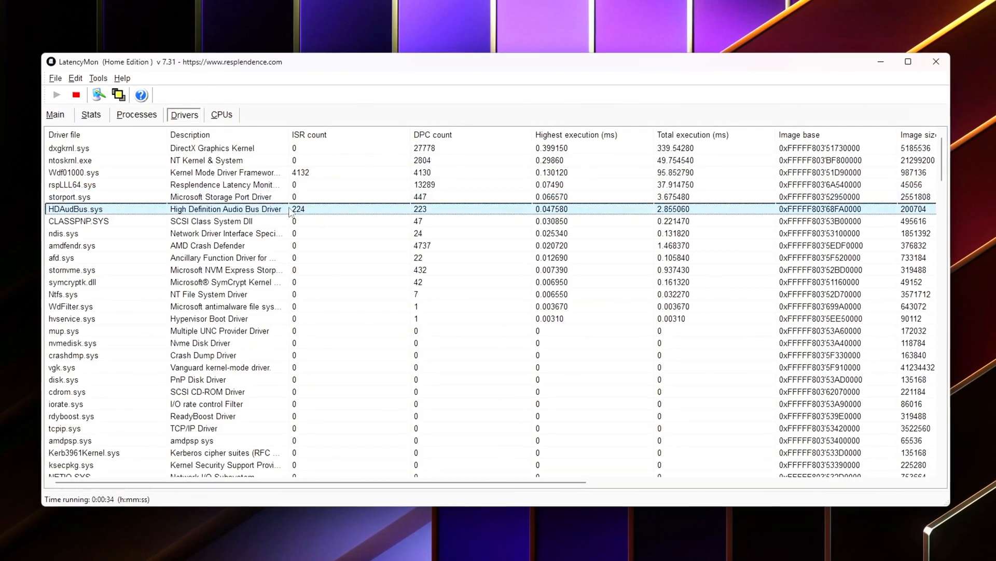
click(217, 233)
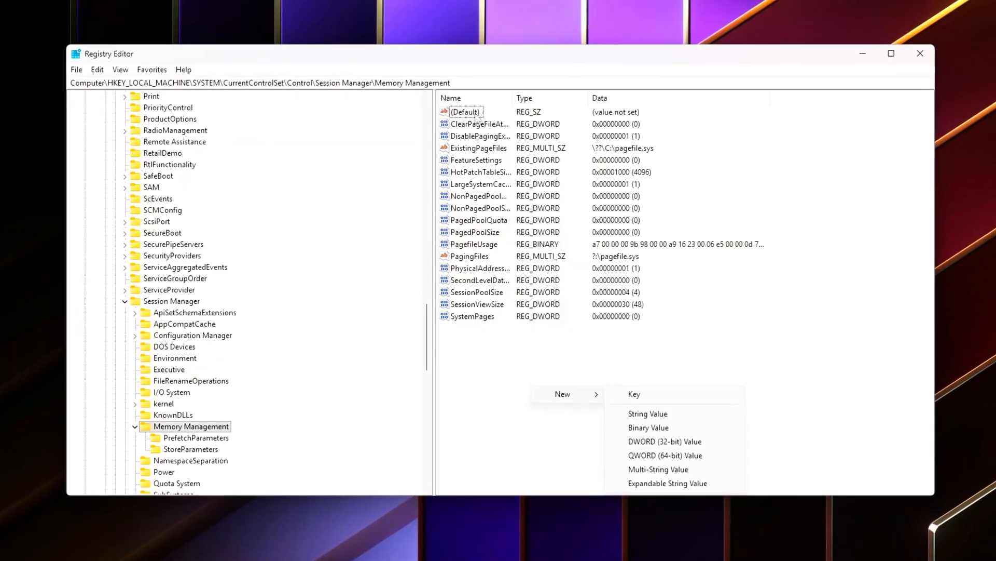
double_click(477, 136)
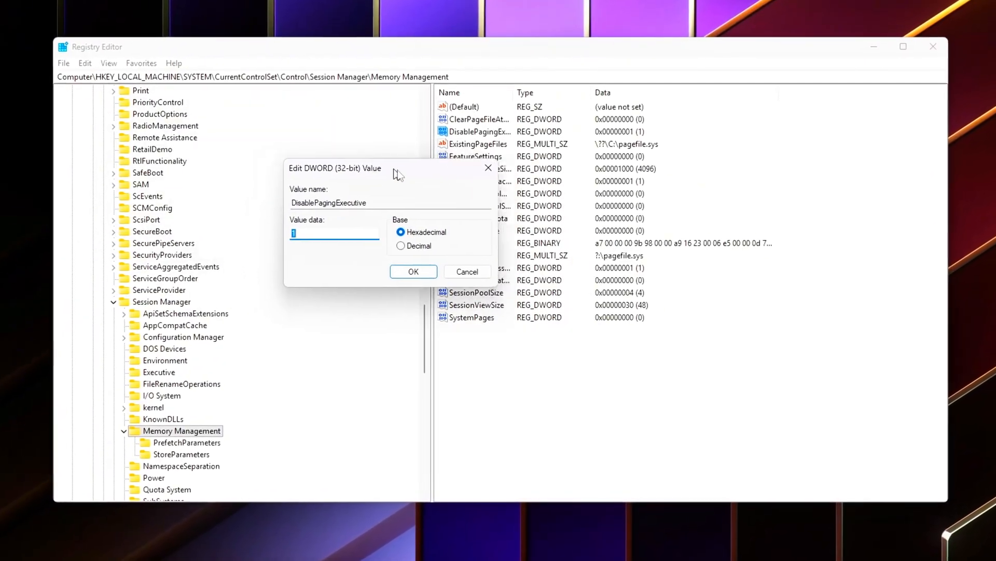